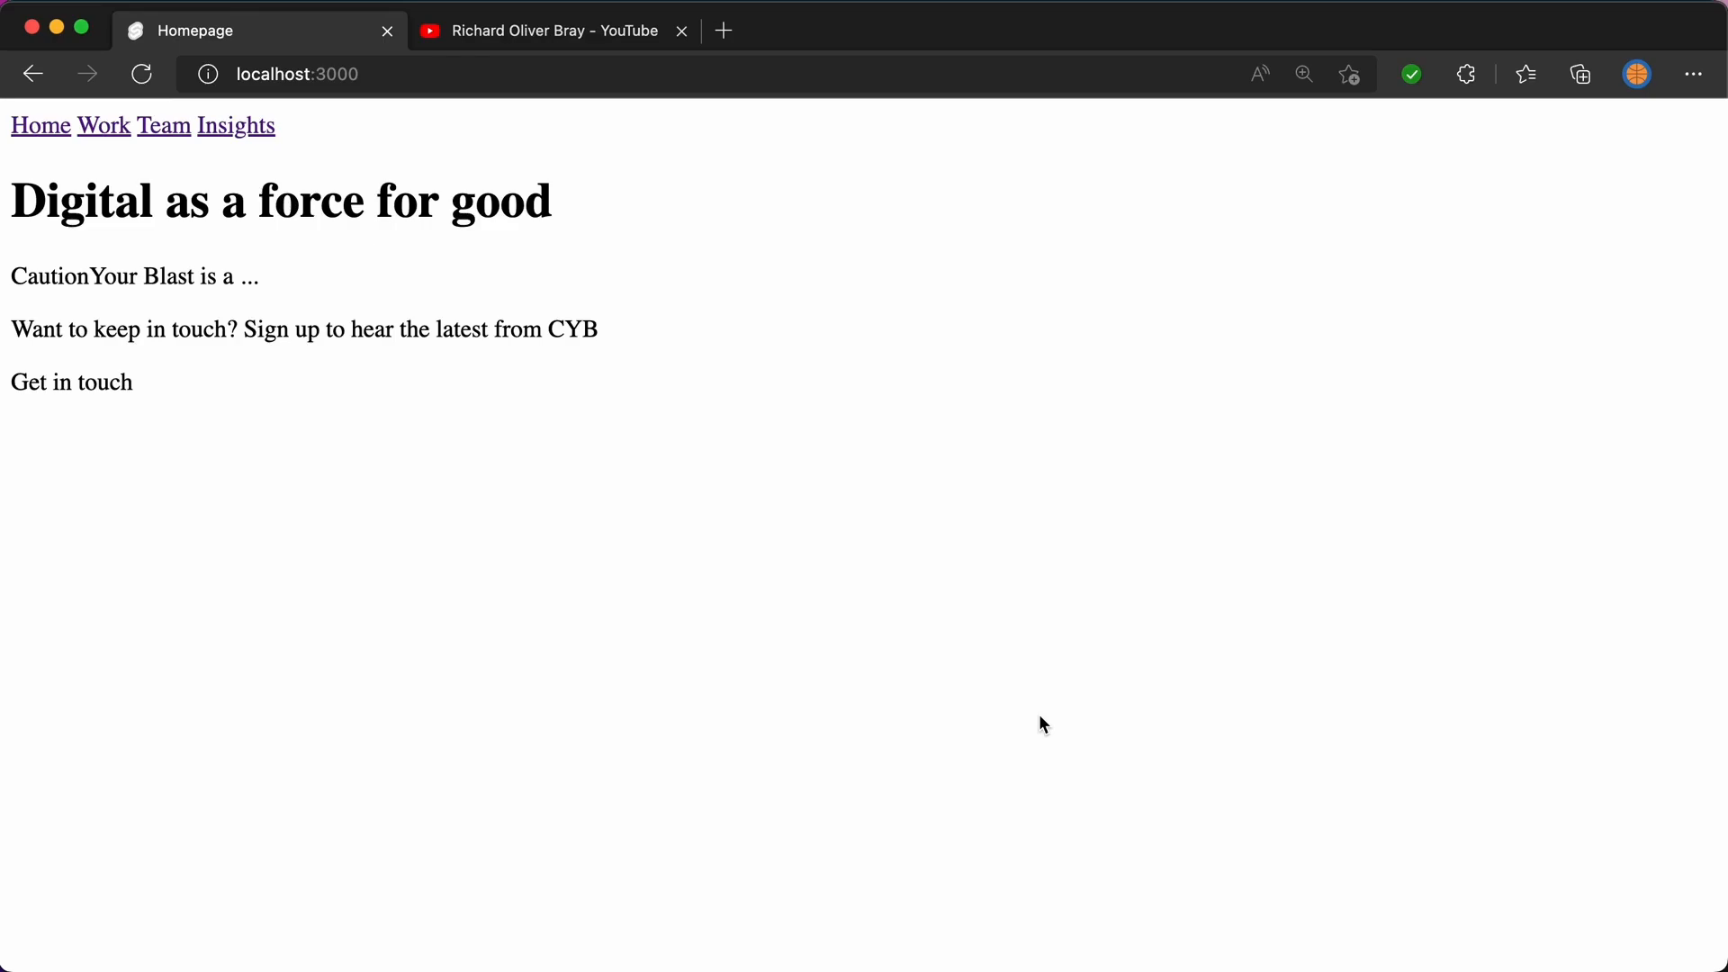
{"action": "mouse_move", "coordinate": [592, 31]}
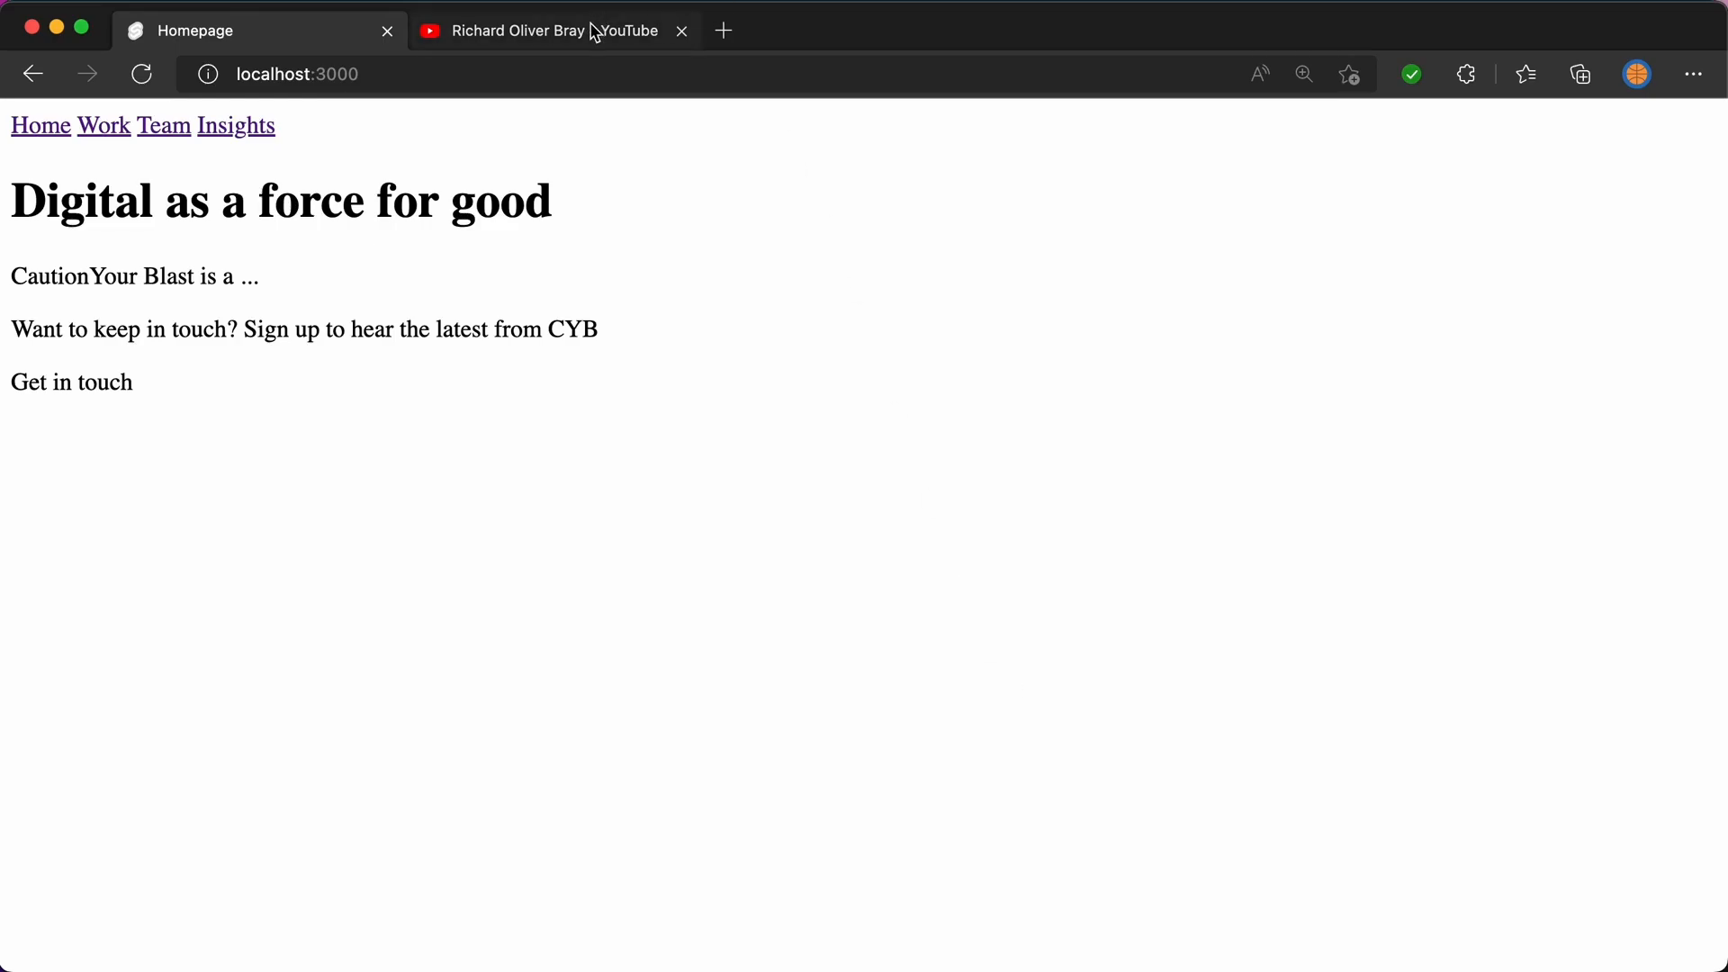
Step: View the YouTube channel's video list, then return to the localhost:3000 homepage
{"action": "left_click", "coordinate": [540, 31]}
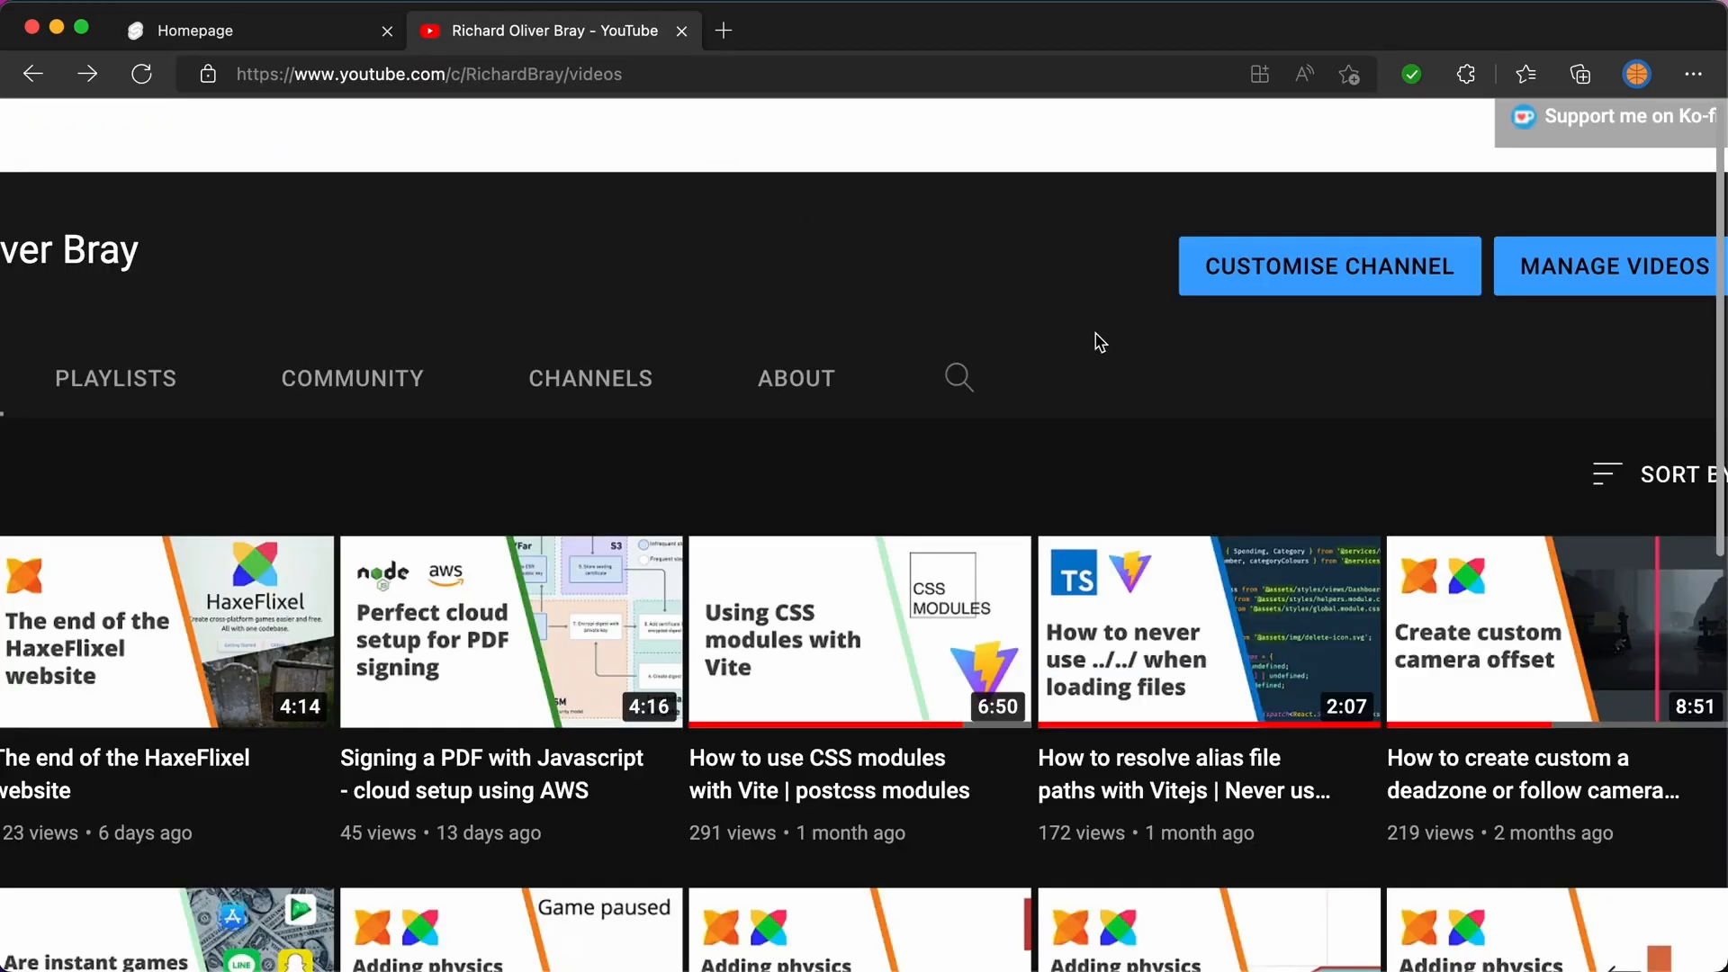
{"action": "mouse_move", "coordinate": [1110, 510]}
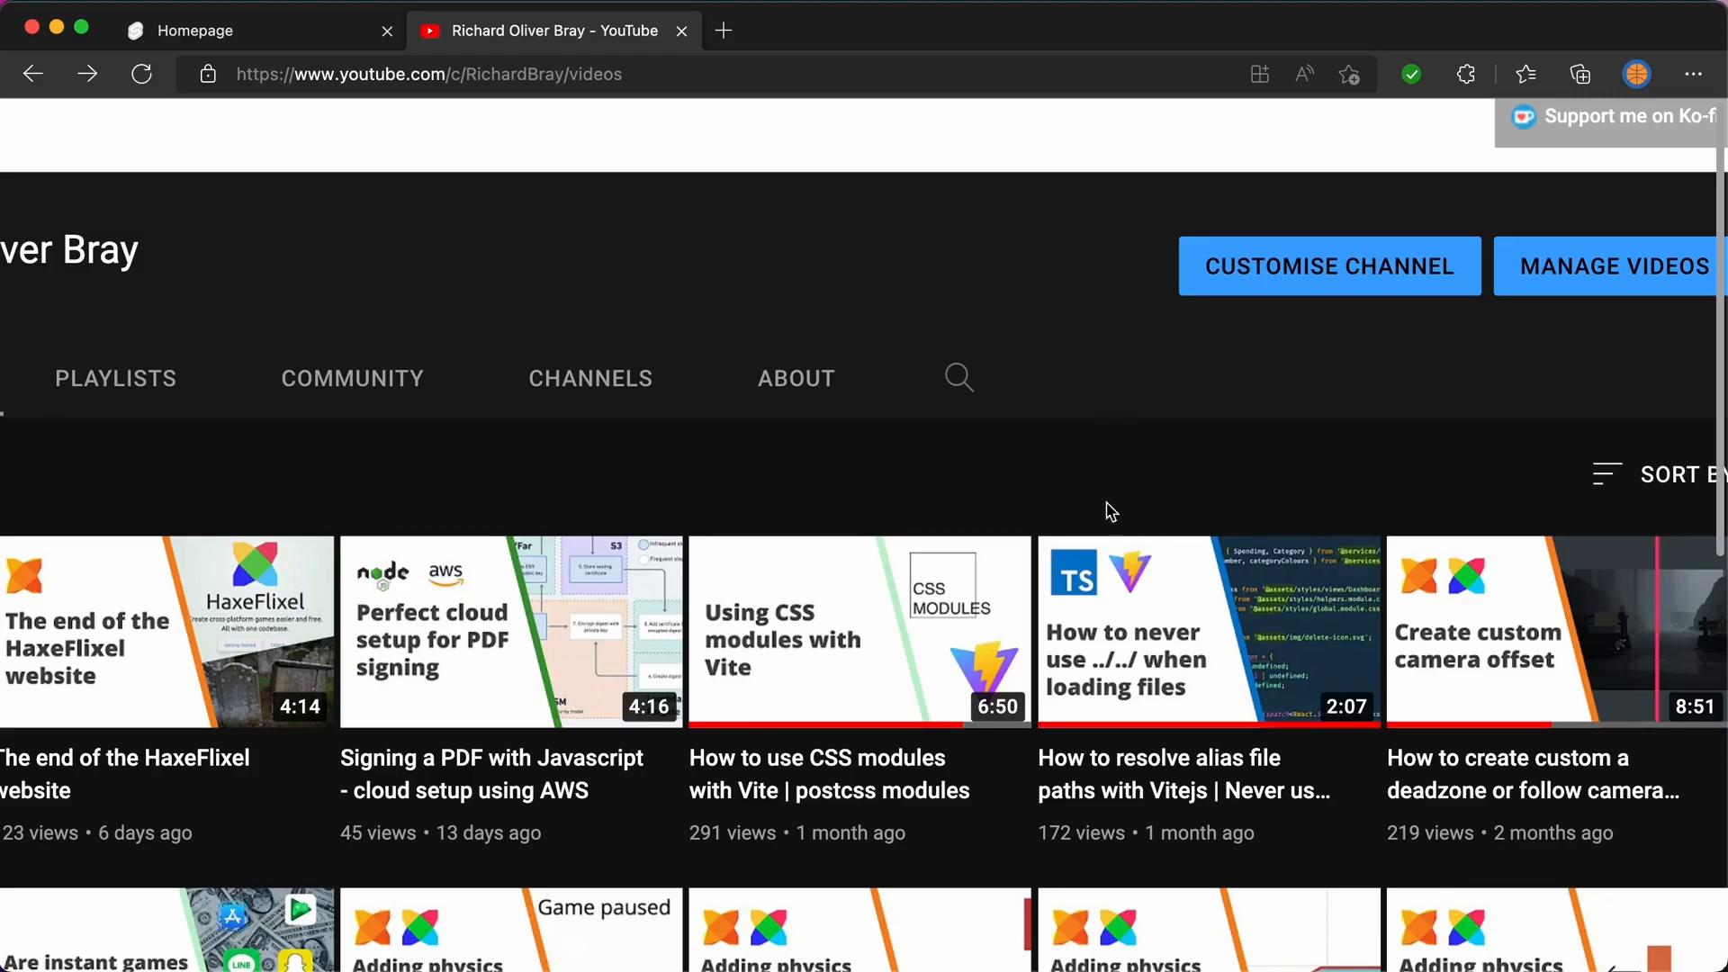
{"action": "mouse_move", "coordinate": [1188, 497]}
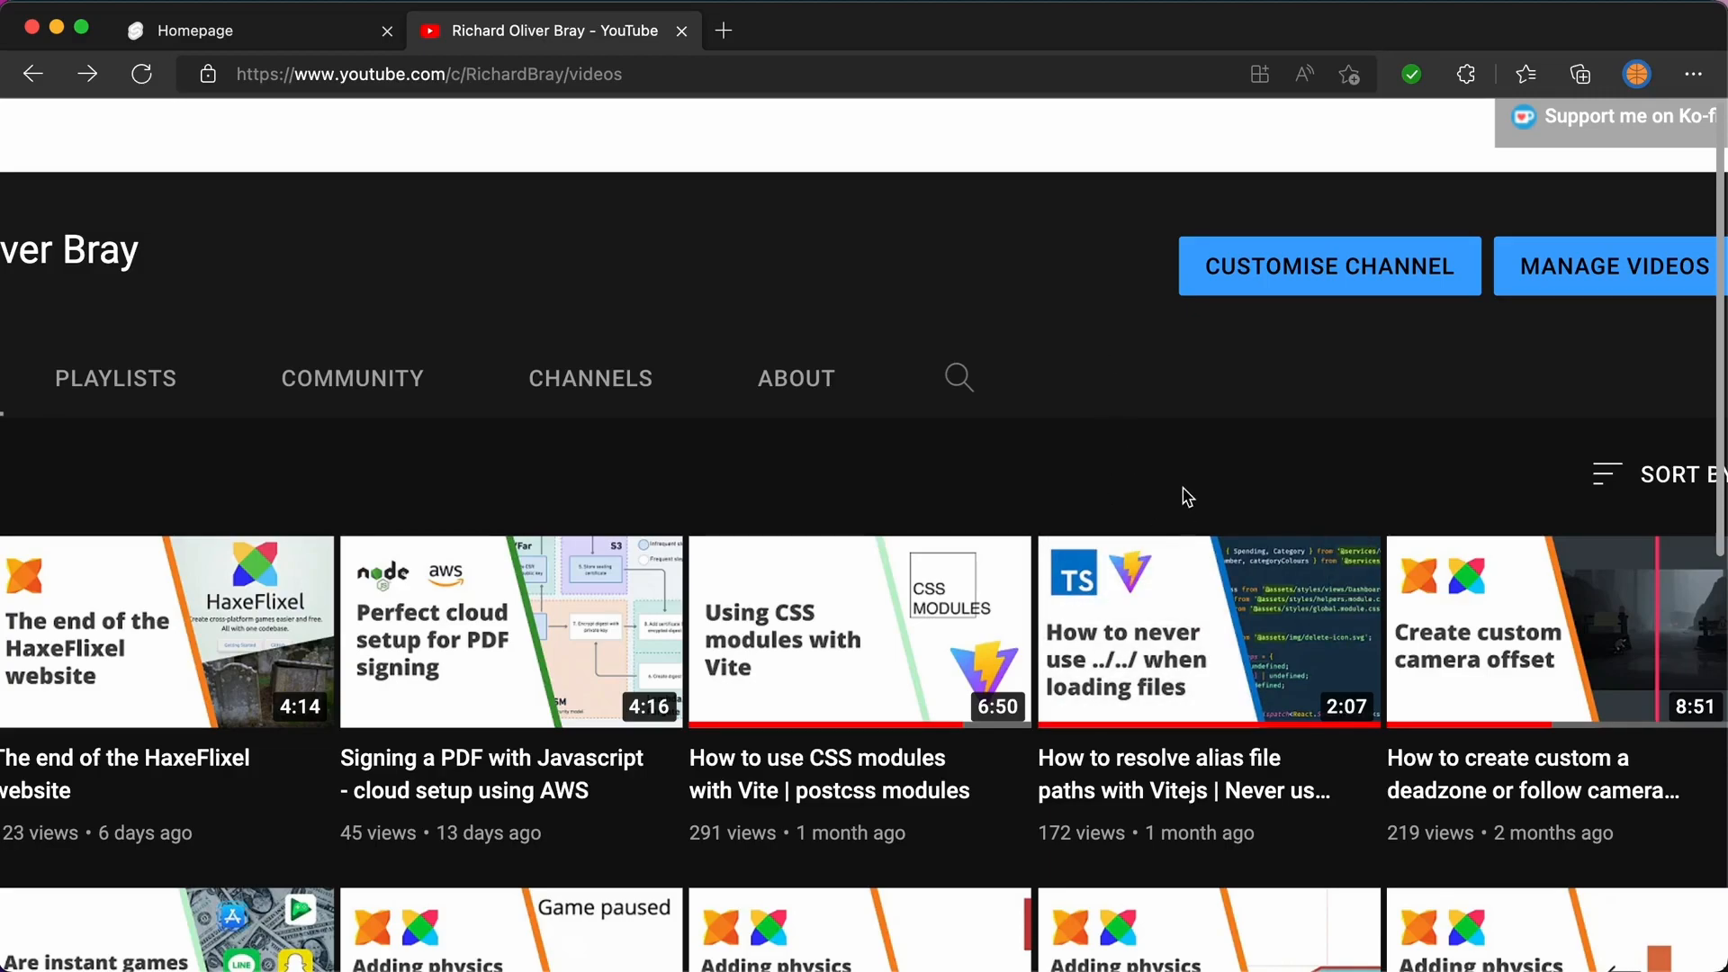
{"action": "left_click", "coordinate": [259, 30]}
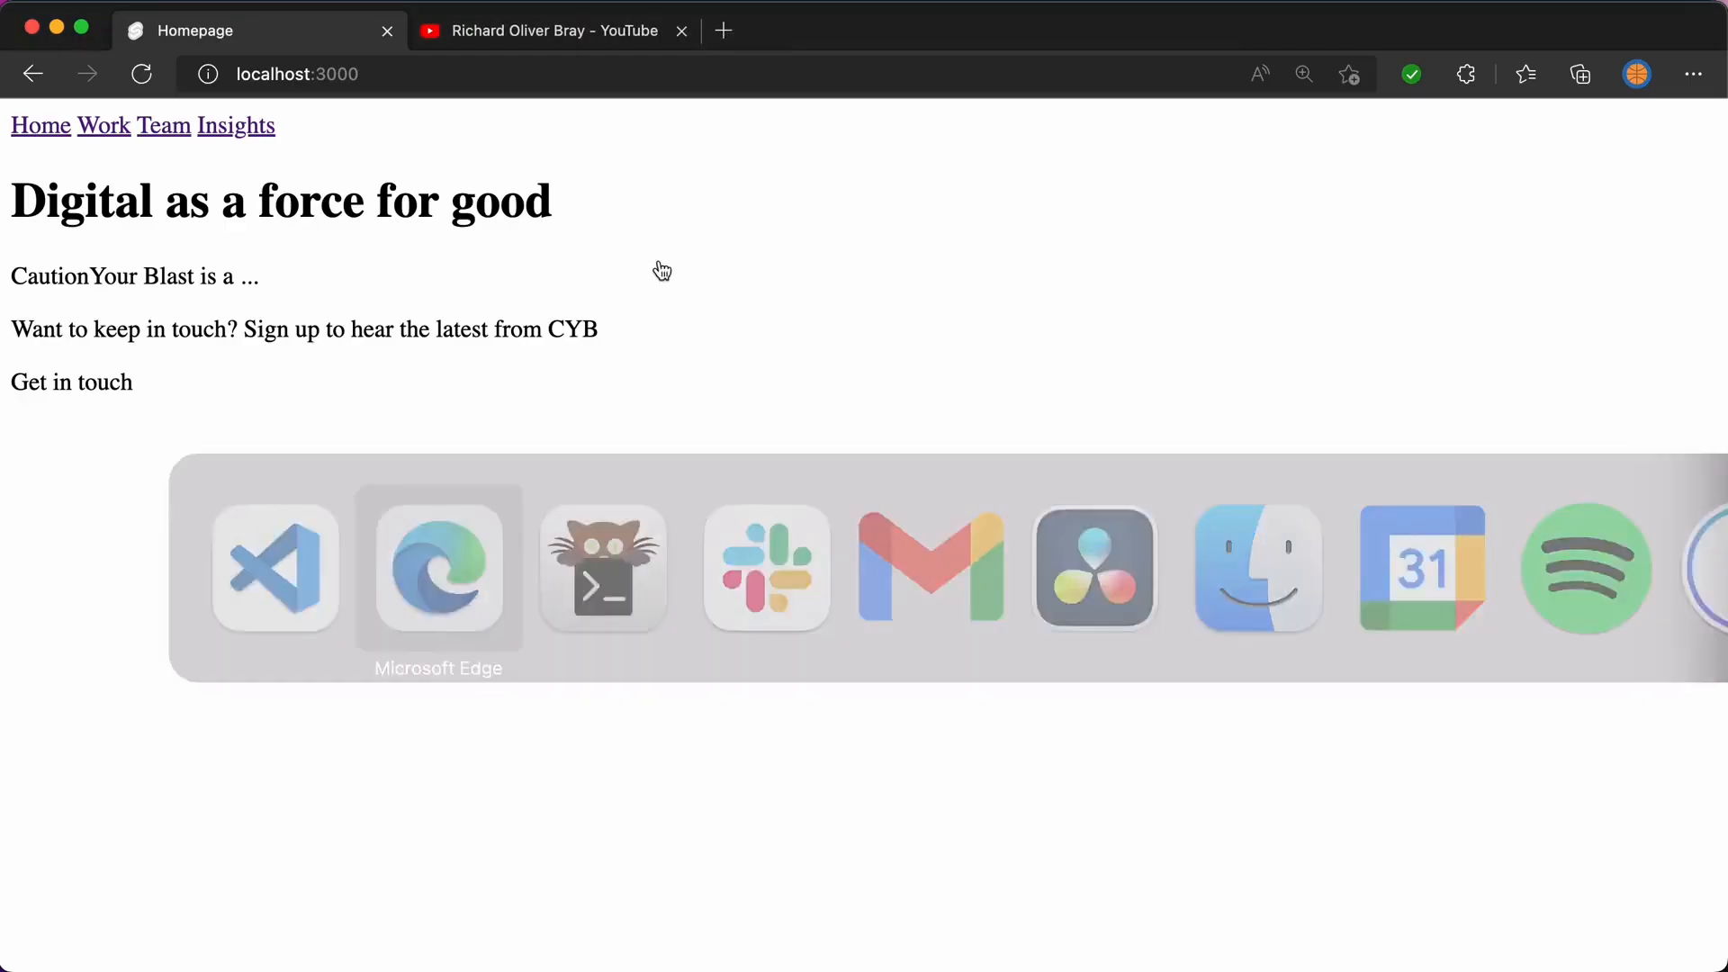
{"action": "left_click", "coordinate": [236, 126]}
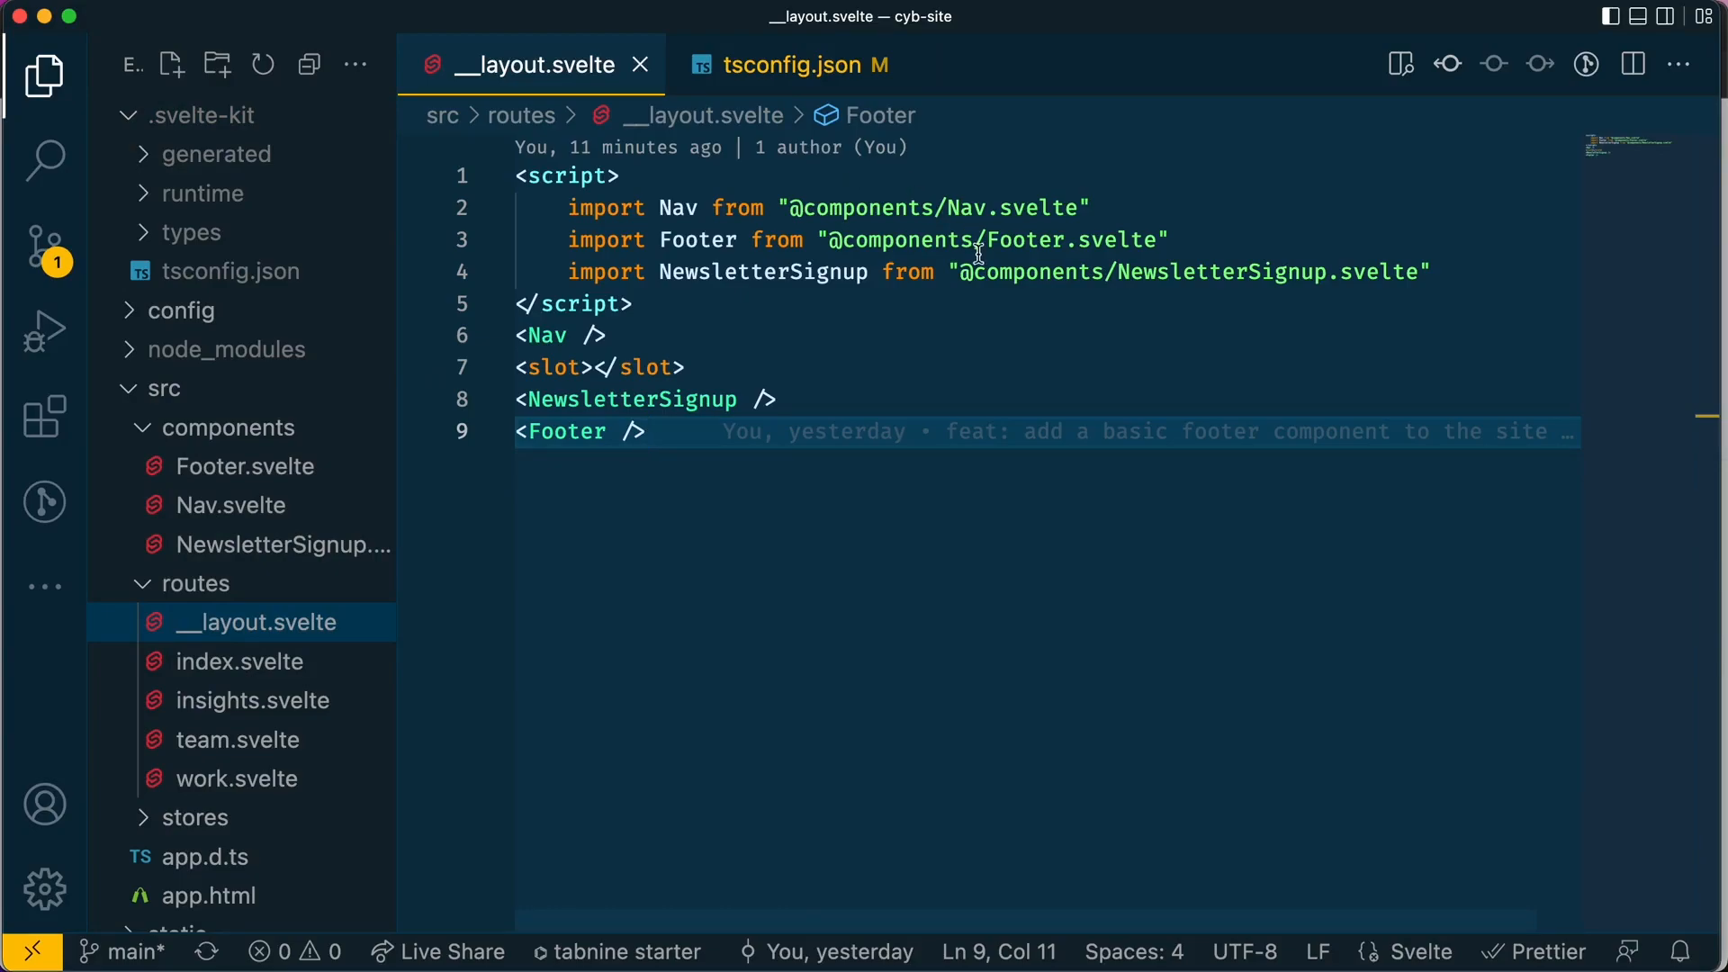
{"action": "mouse_move", "coordinate": [989, 239]}
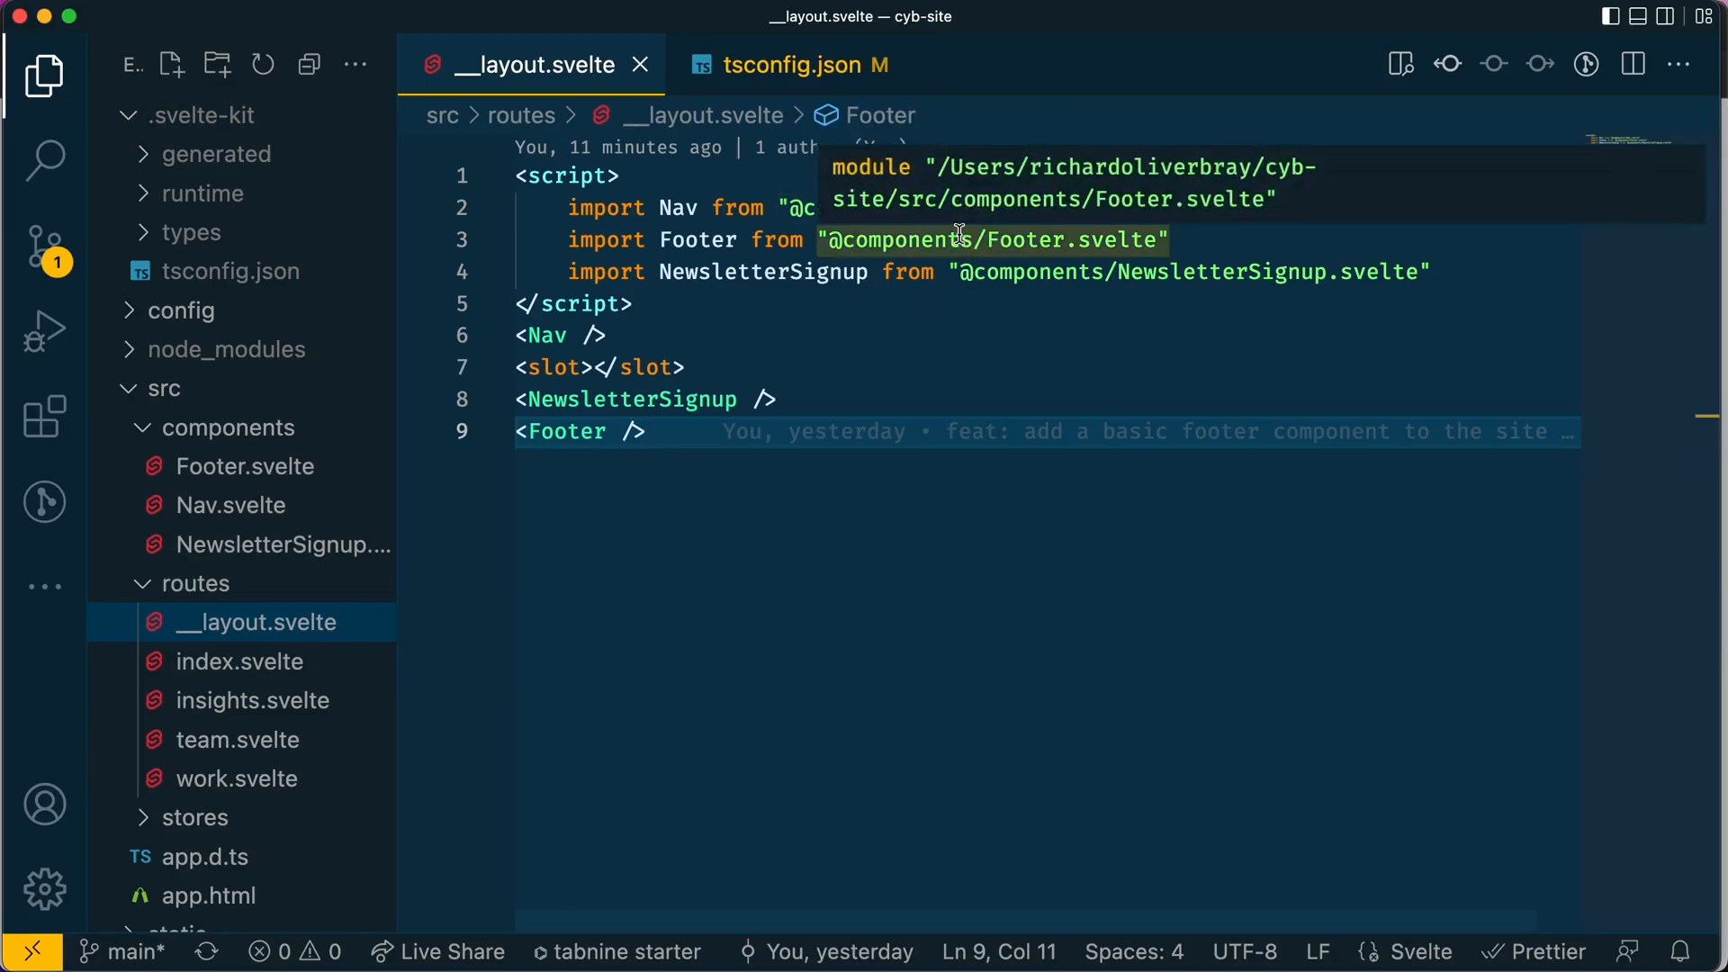
{"action": "mouse_move", "coordinate": [307, 538]}
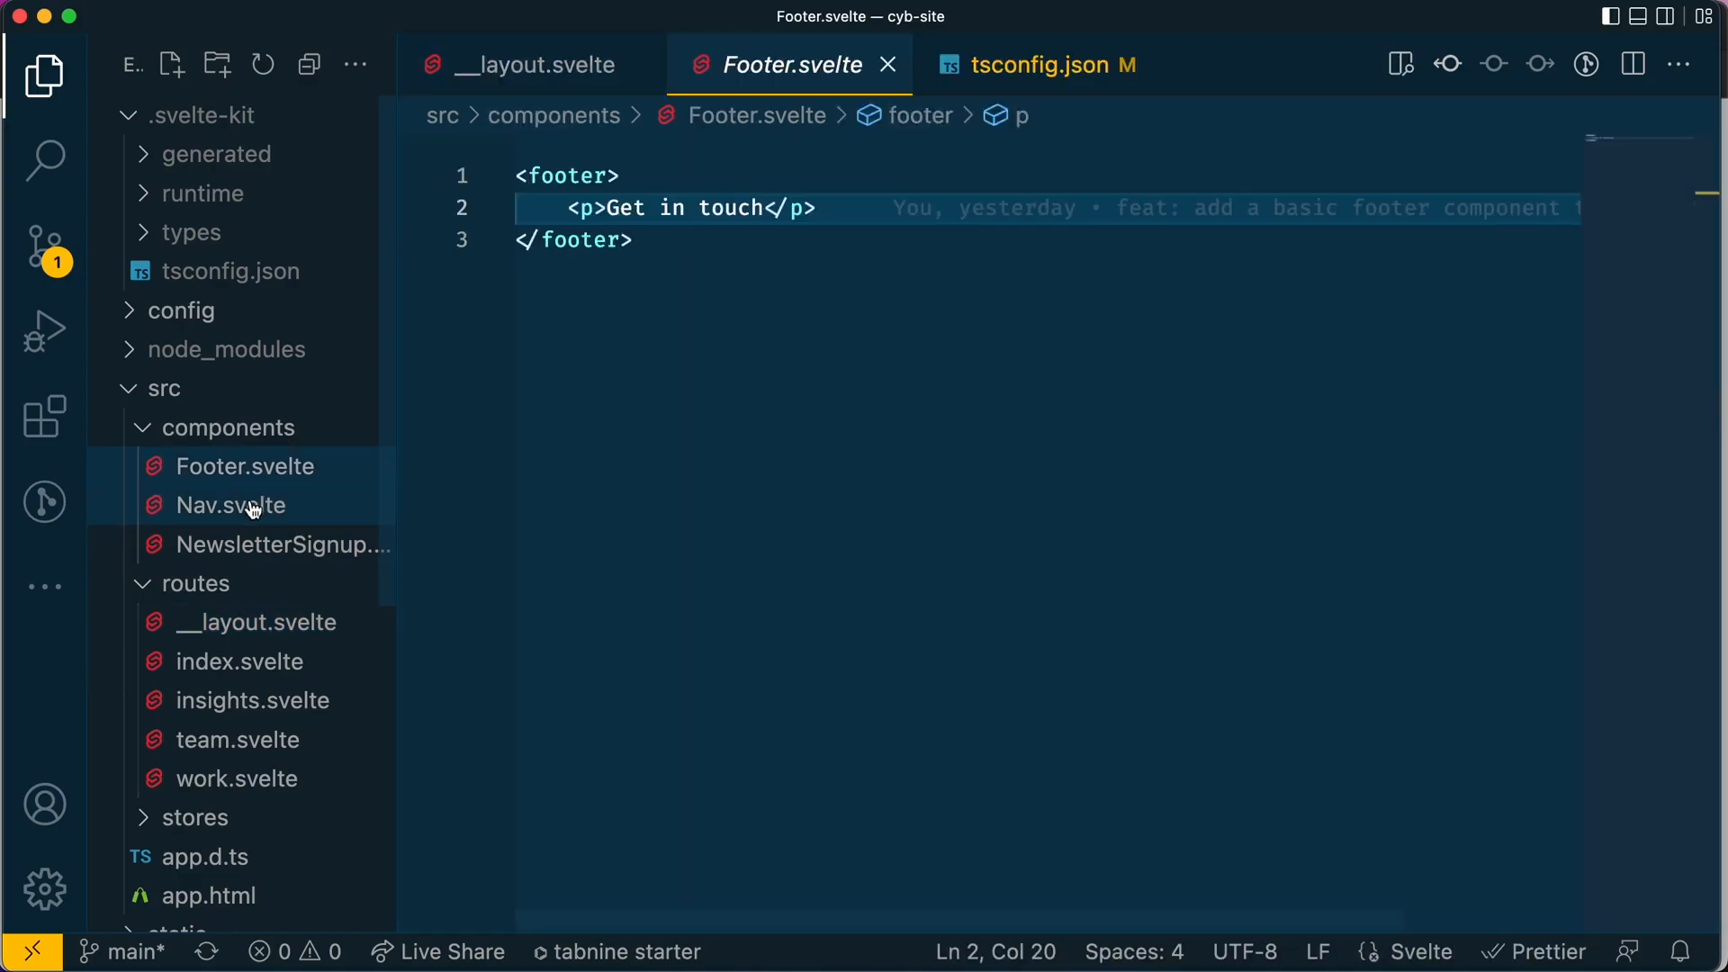
{"action": "left_click", "coordinate": [281, 544]}
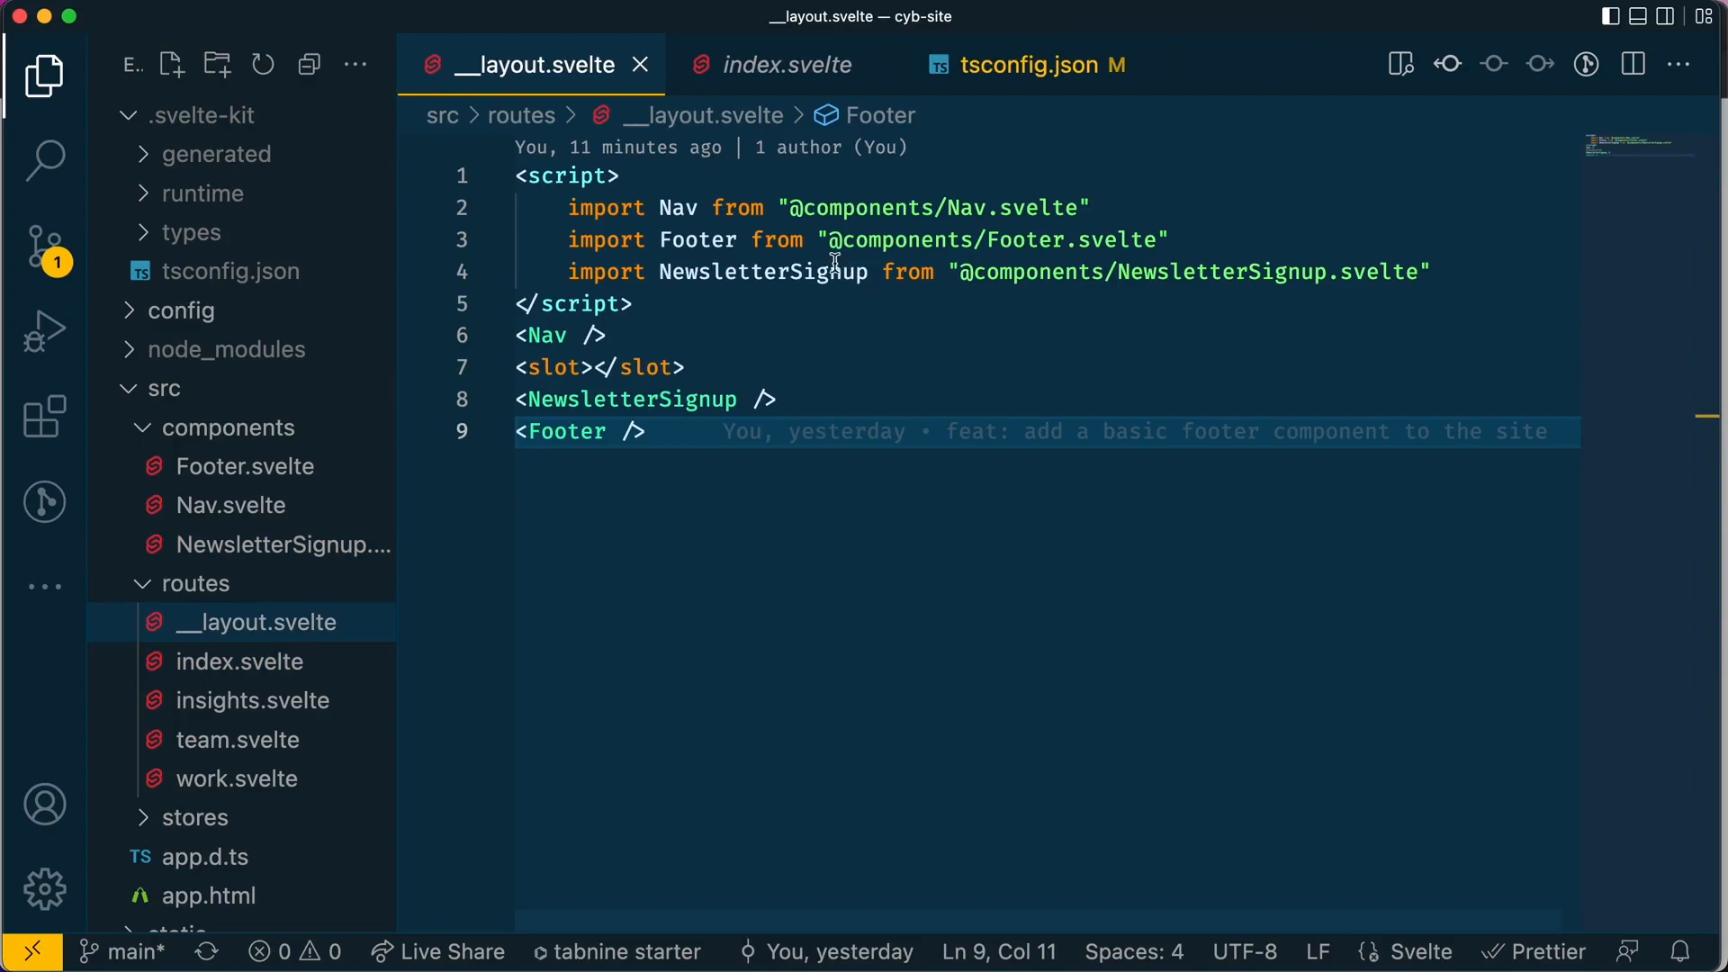
{"action": "mouse_move", "coordinate": [931, 208]}
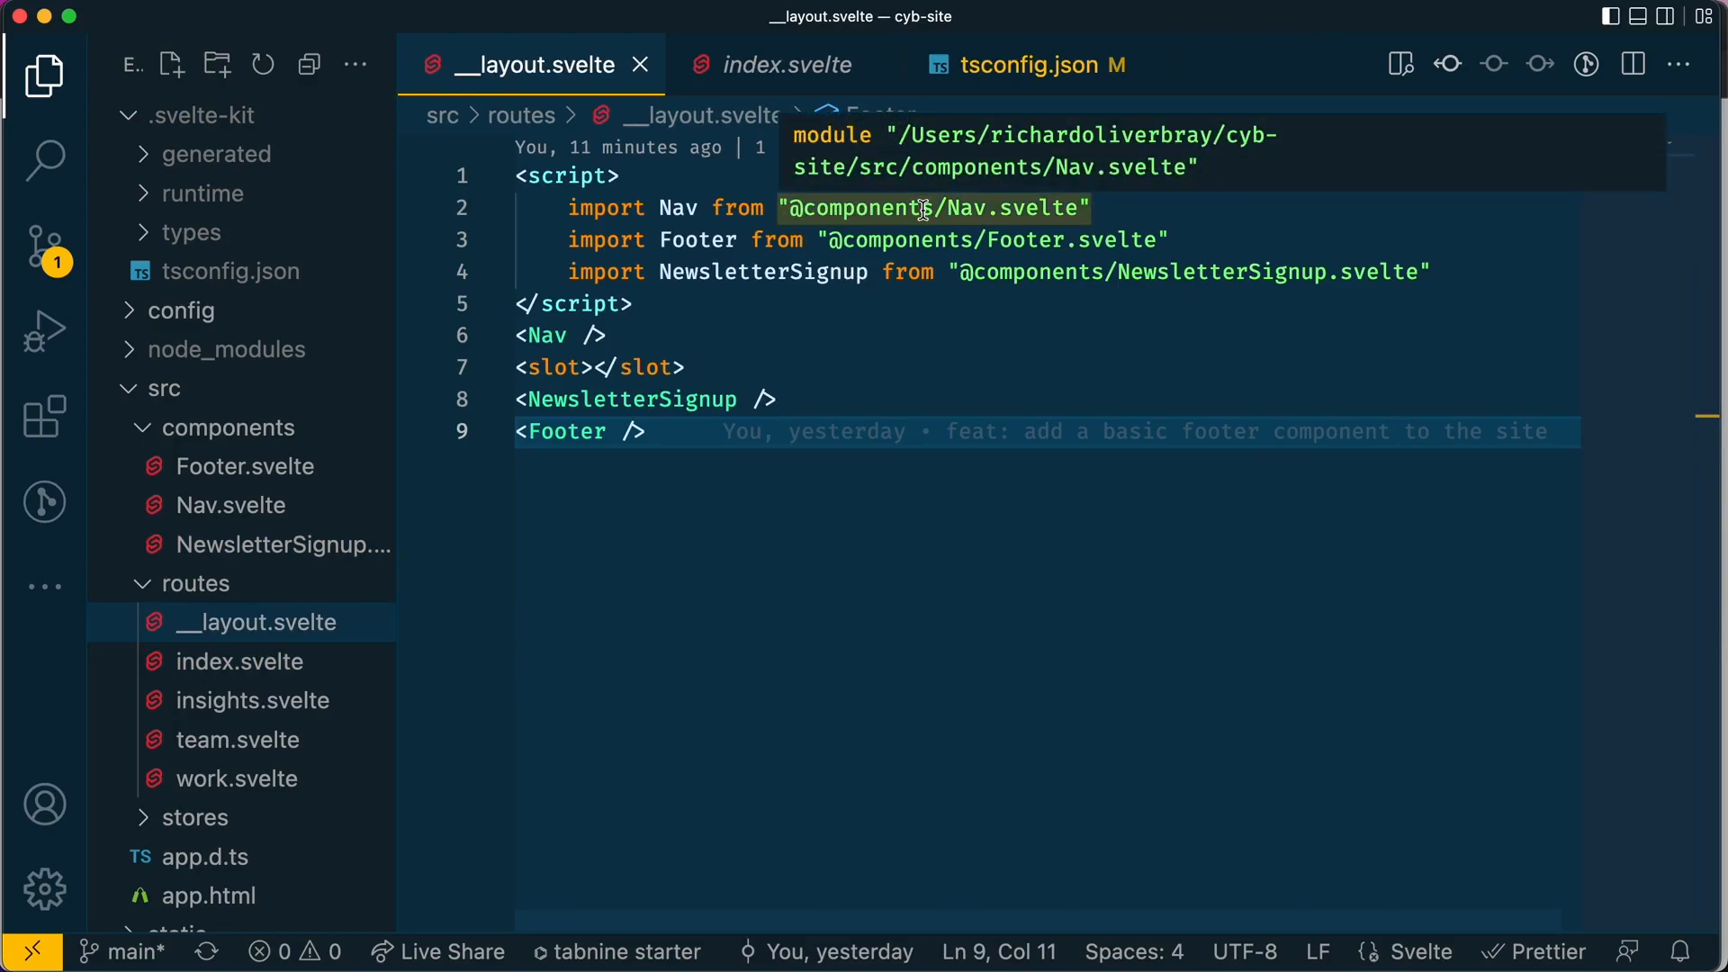
{"action": "mouse_move", "coordinate": [354, 637]}
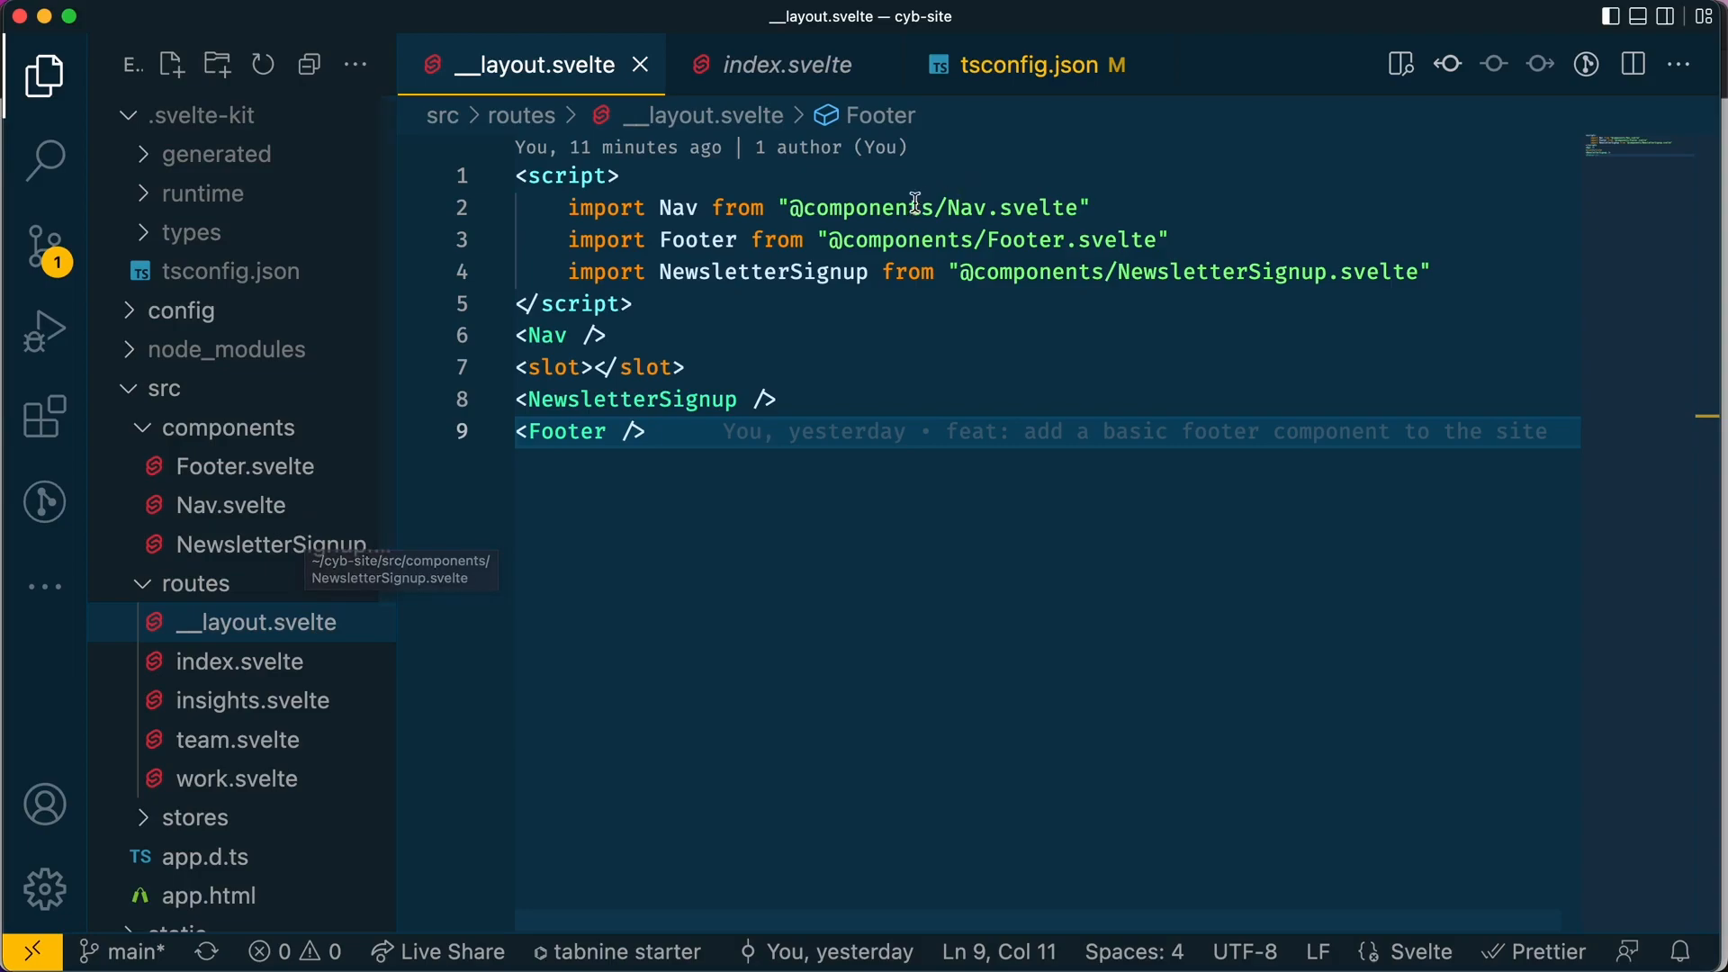
{"action": "double_click", "coordinate": [853, 207]}
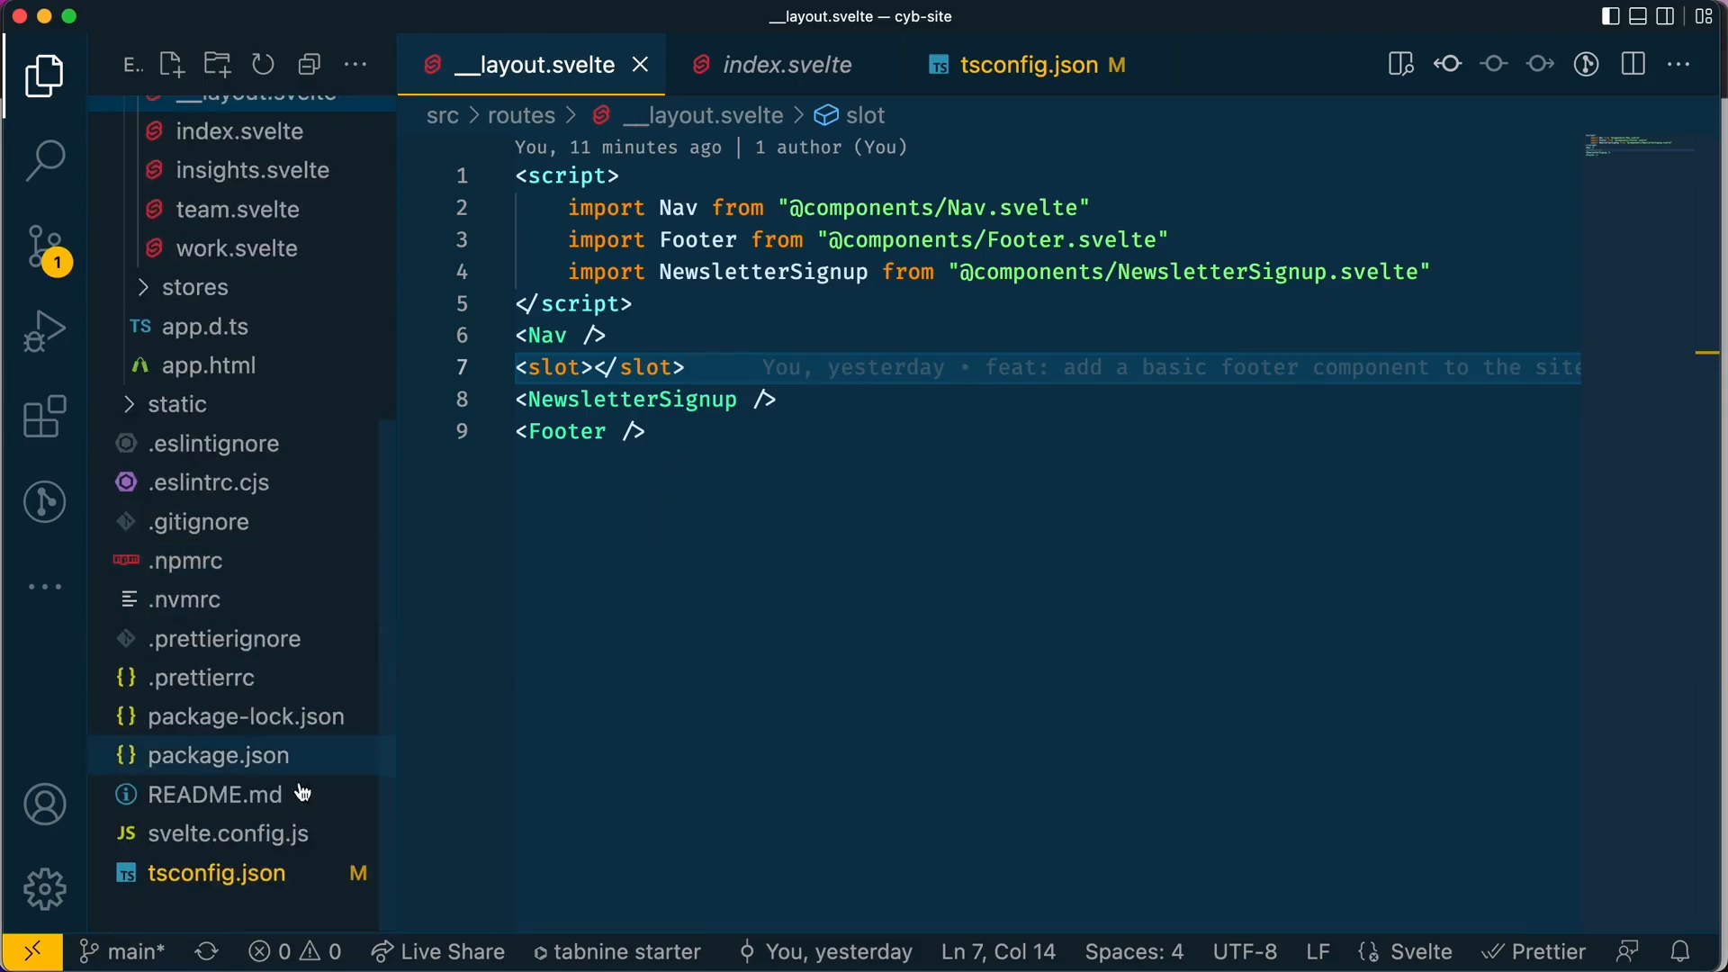
Step: Bring up svelte.config.js, glancing at tsconfig.json's paths settings on the way
{"action": "left_click", "coordinate": [229, 834]}
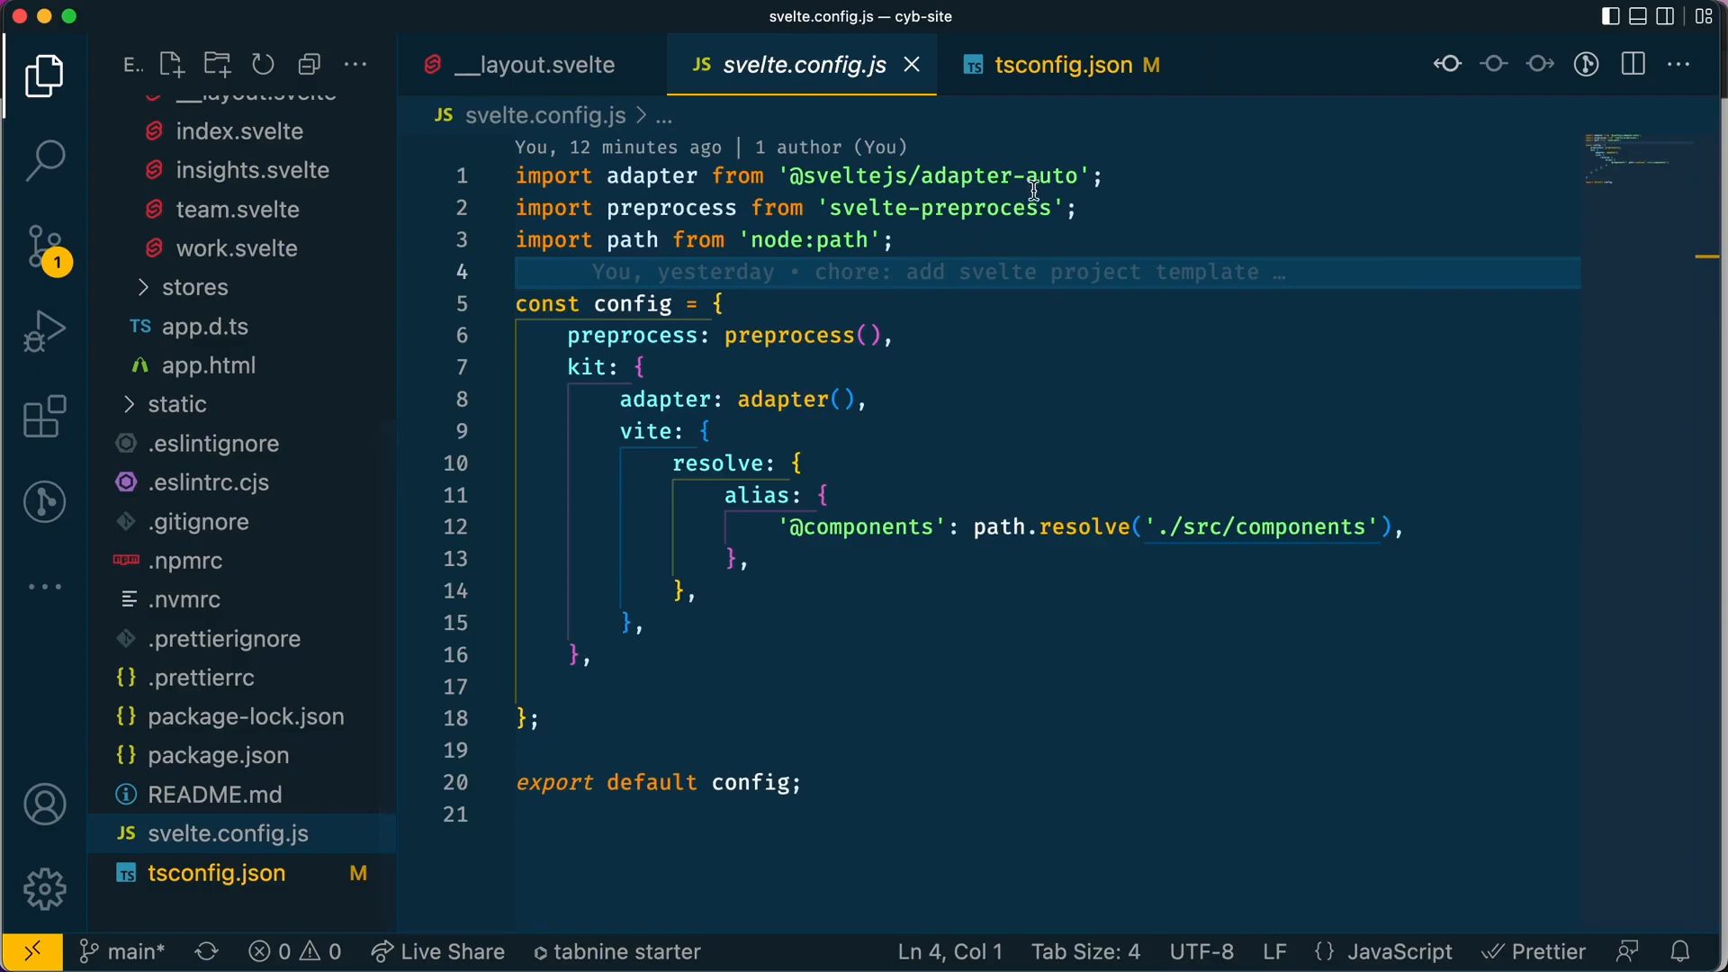
{"action": "left_click", "coordinate": [1061, 65]}
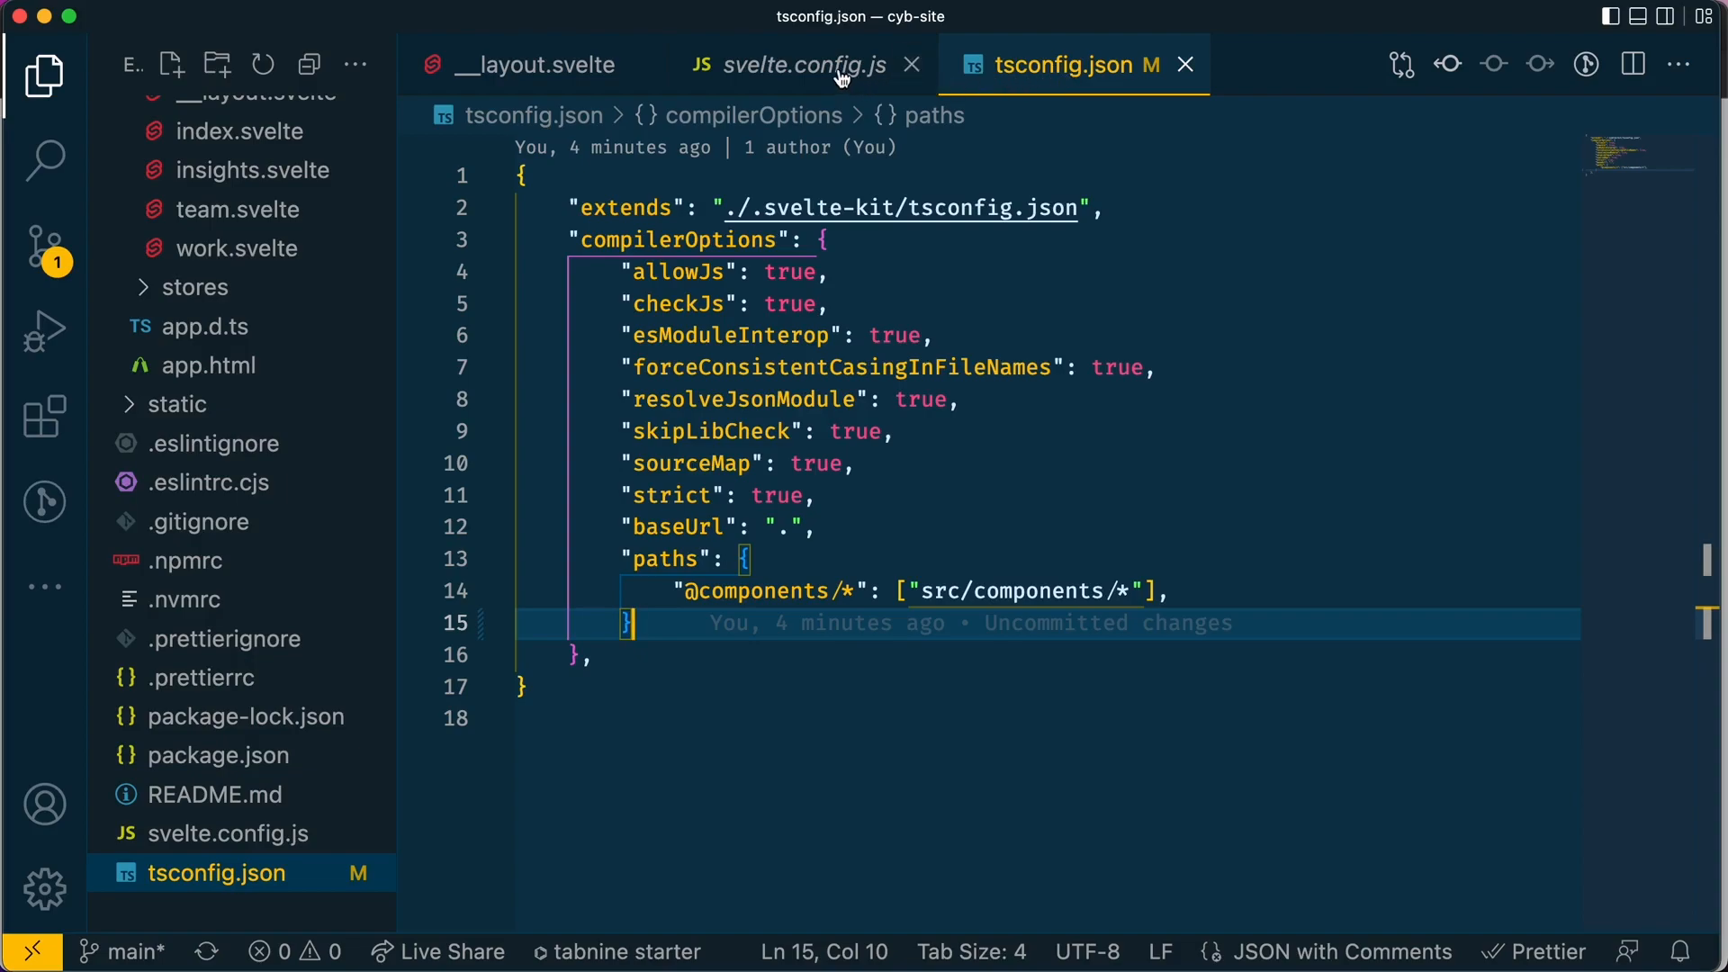
{"action": "left_click", "coordinate": [805, 65]}
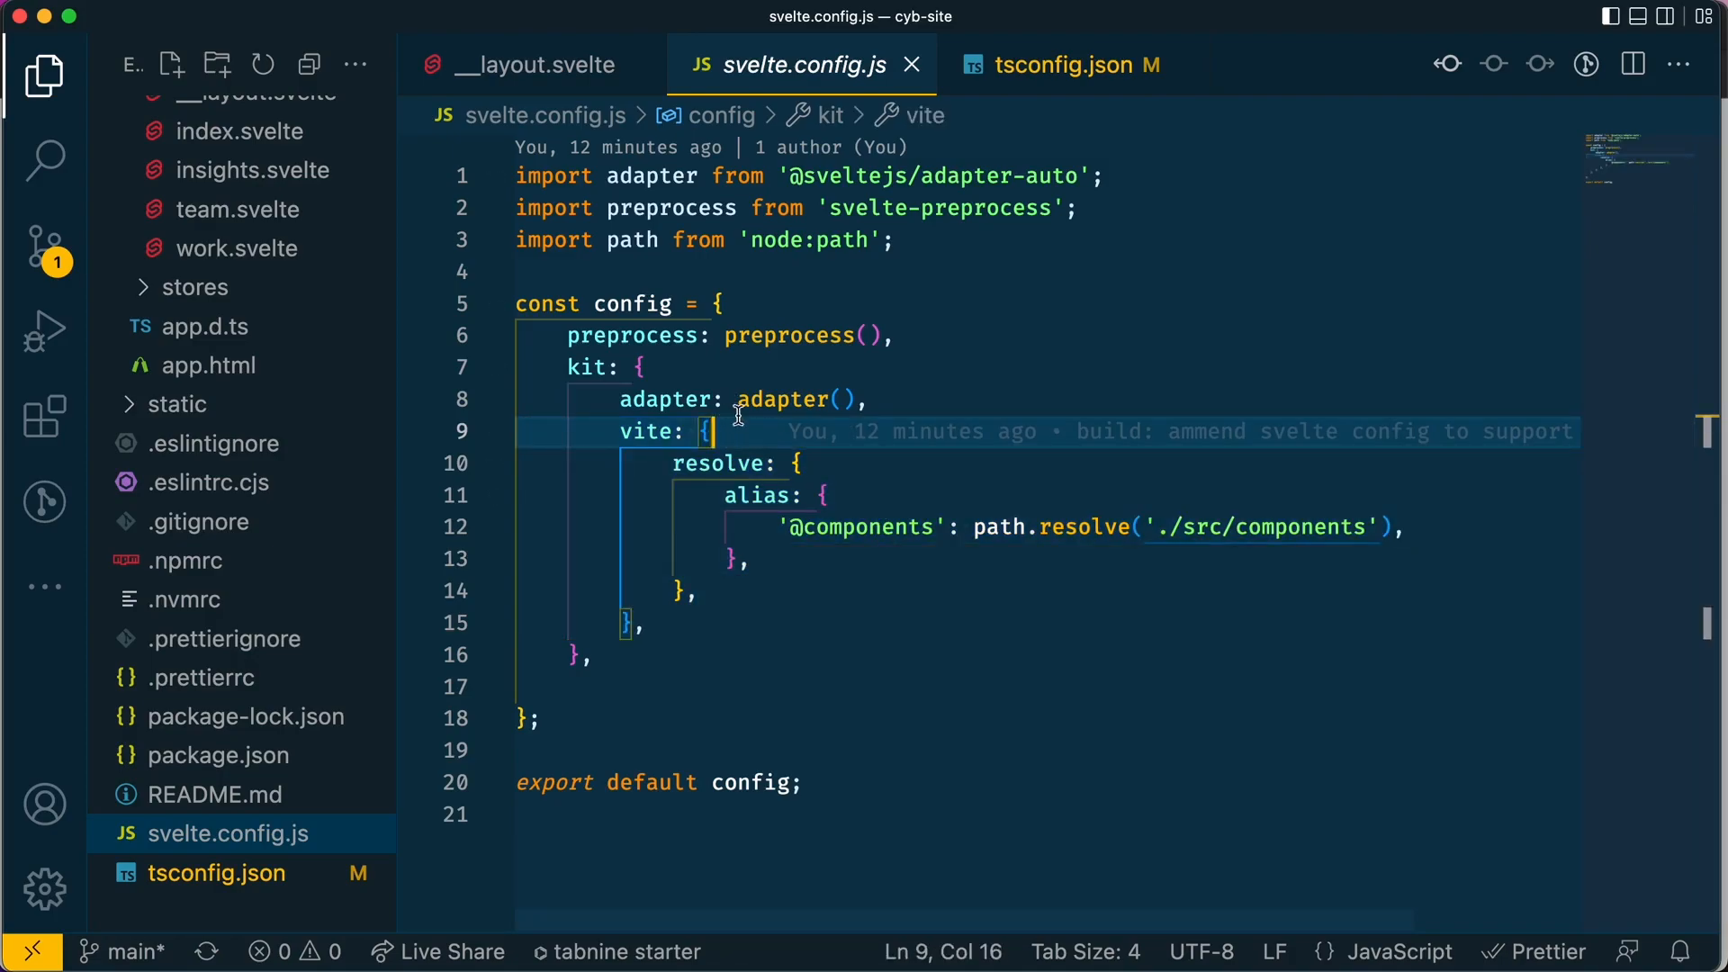
{"action": "left_click", "coordinate": [648, 367]}
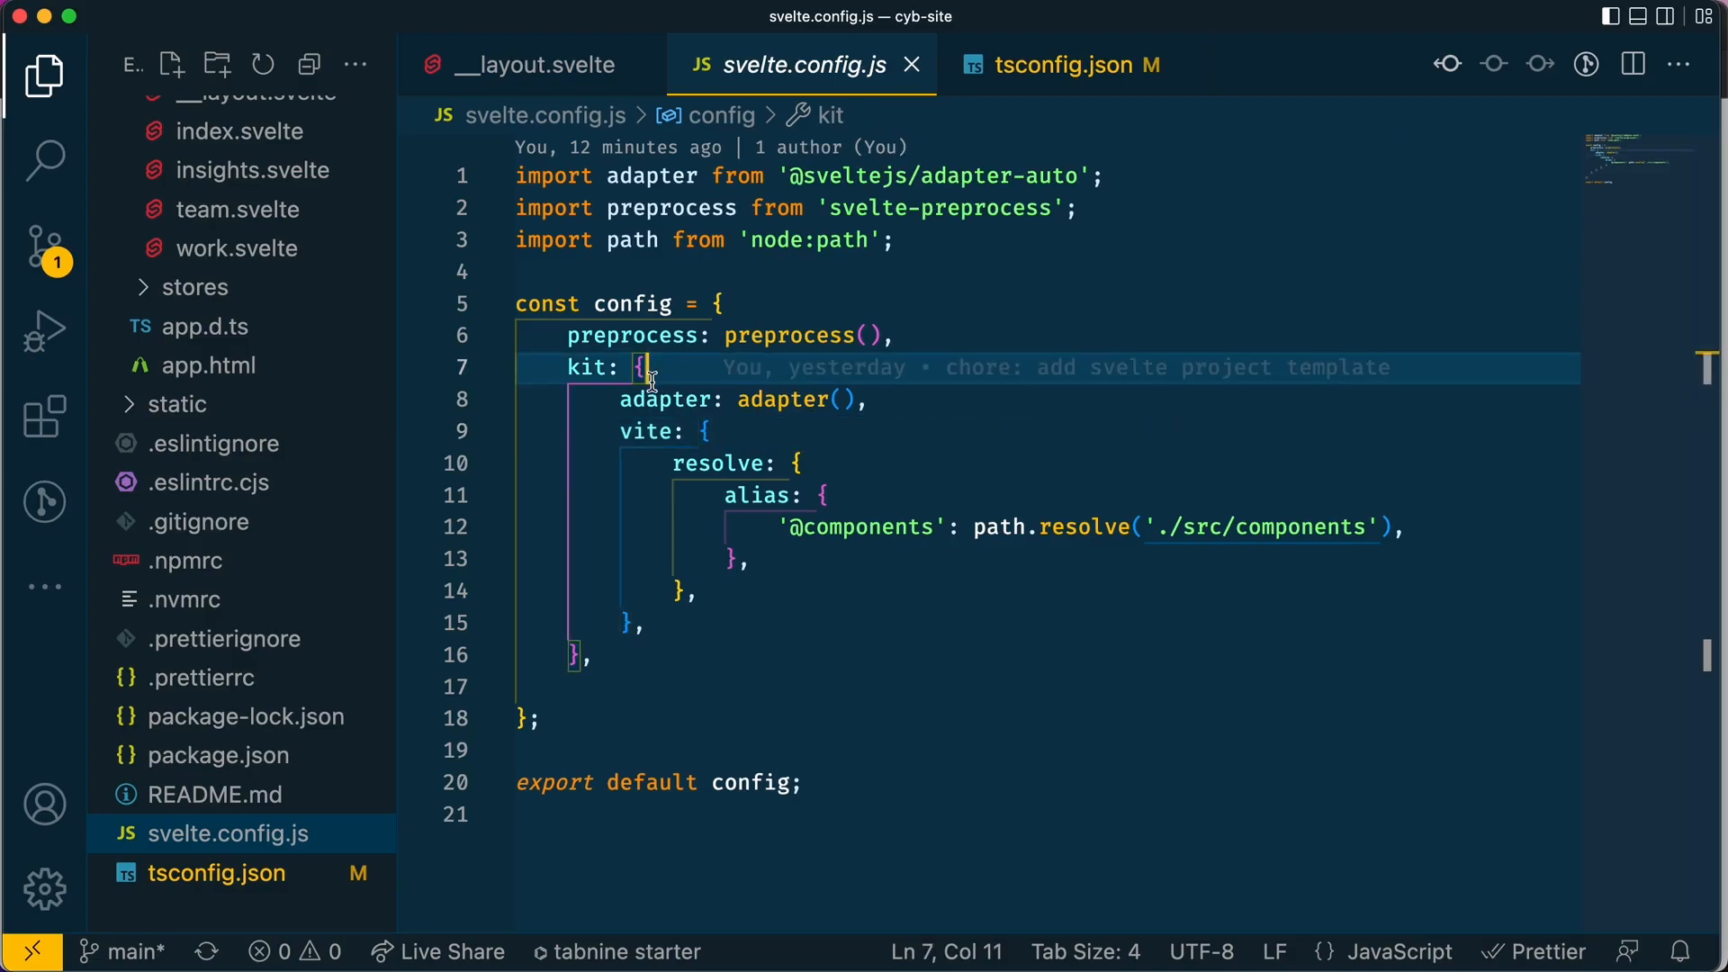
{"action": "mouse_move", "coordinate": [648, 430]}
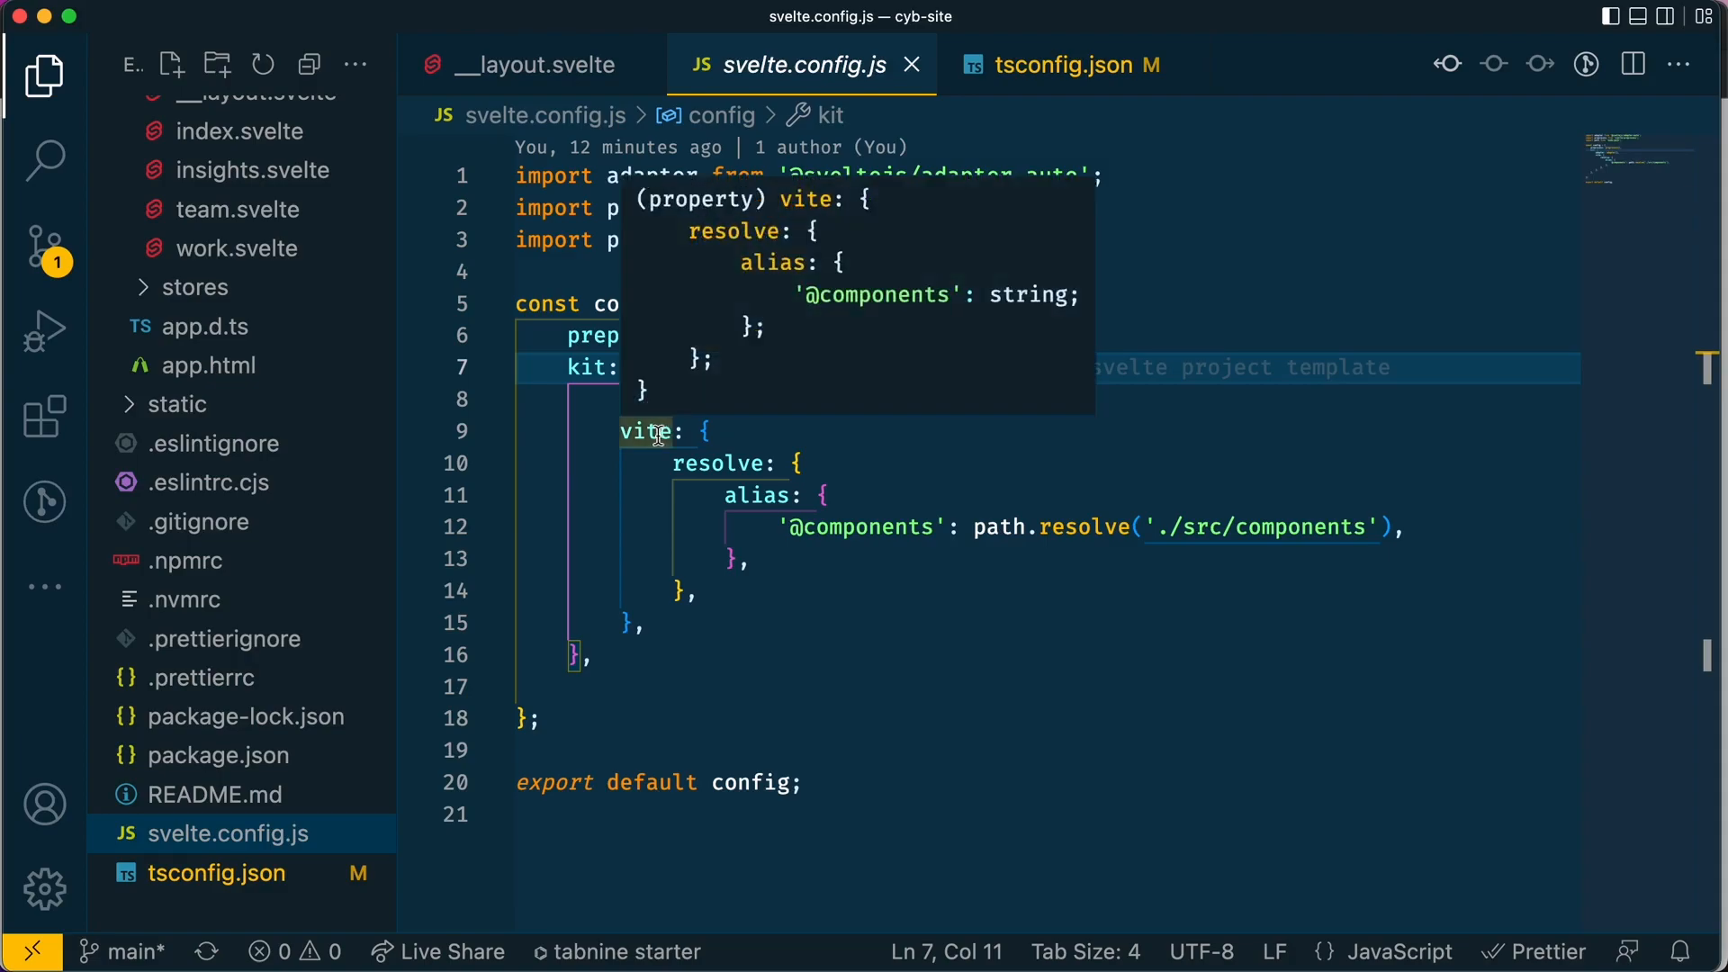
{"action": "double_click", "coordinate": [648, 430]}
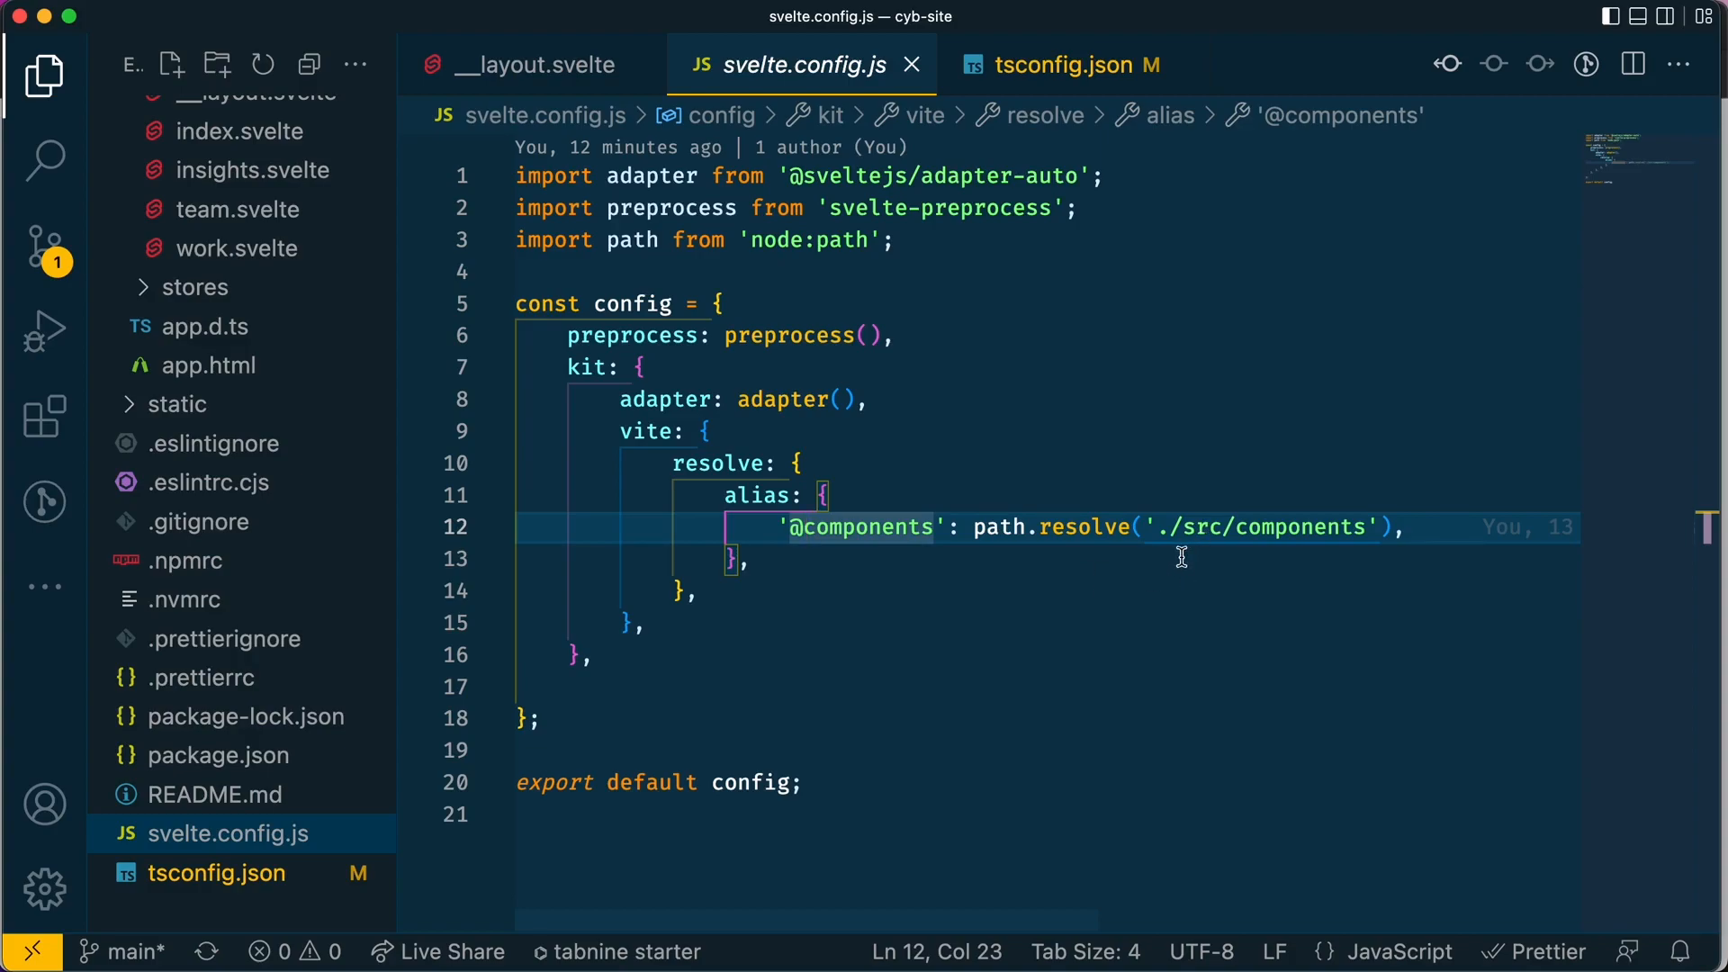
{"action": "left_click", "coordinate": [164, 389]}
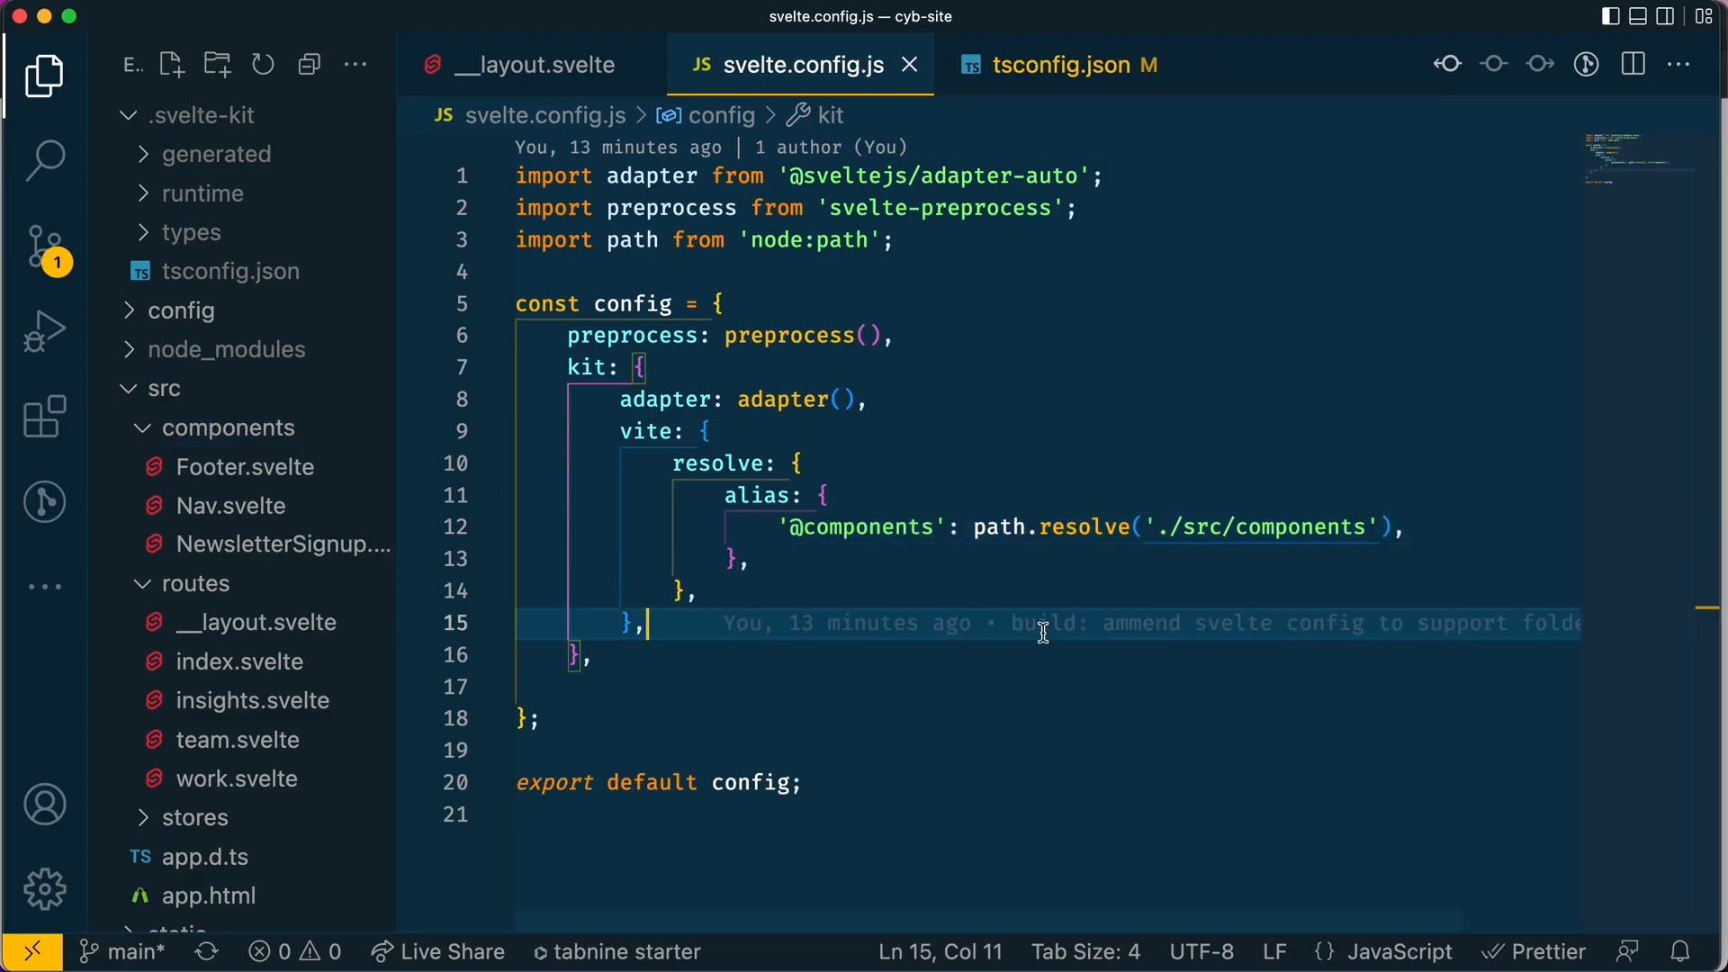
{"action": "left_click", "coordinate": [1062, 65]}
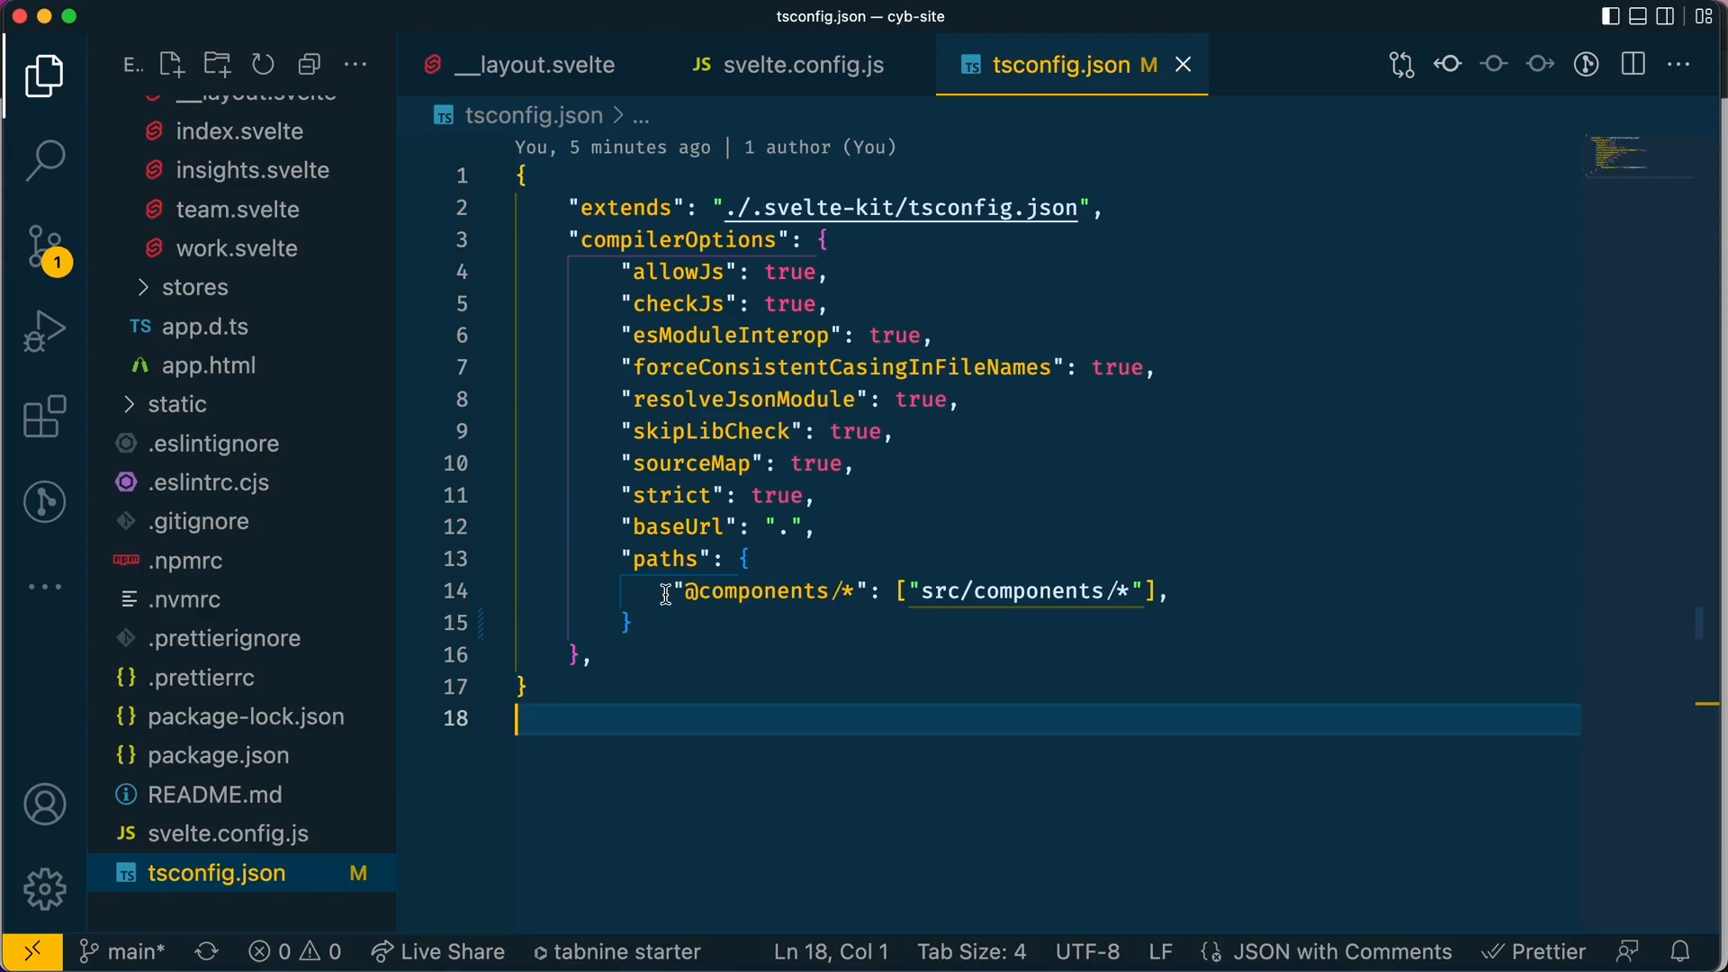
{"action": "type", "text": "rel"}
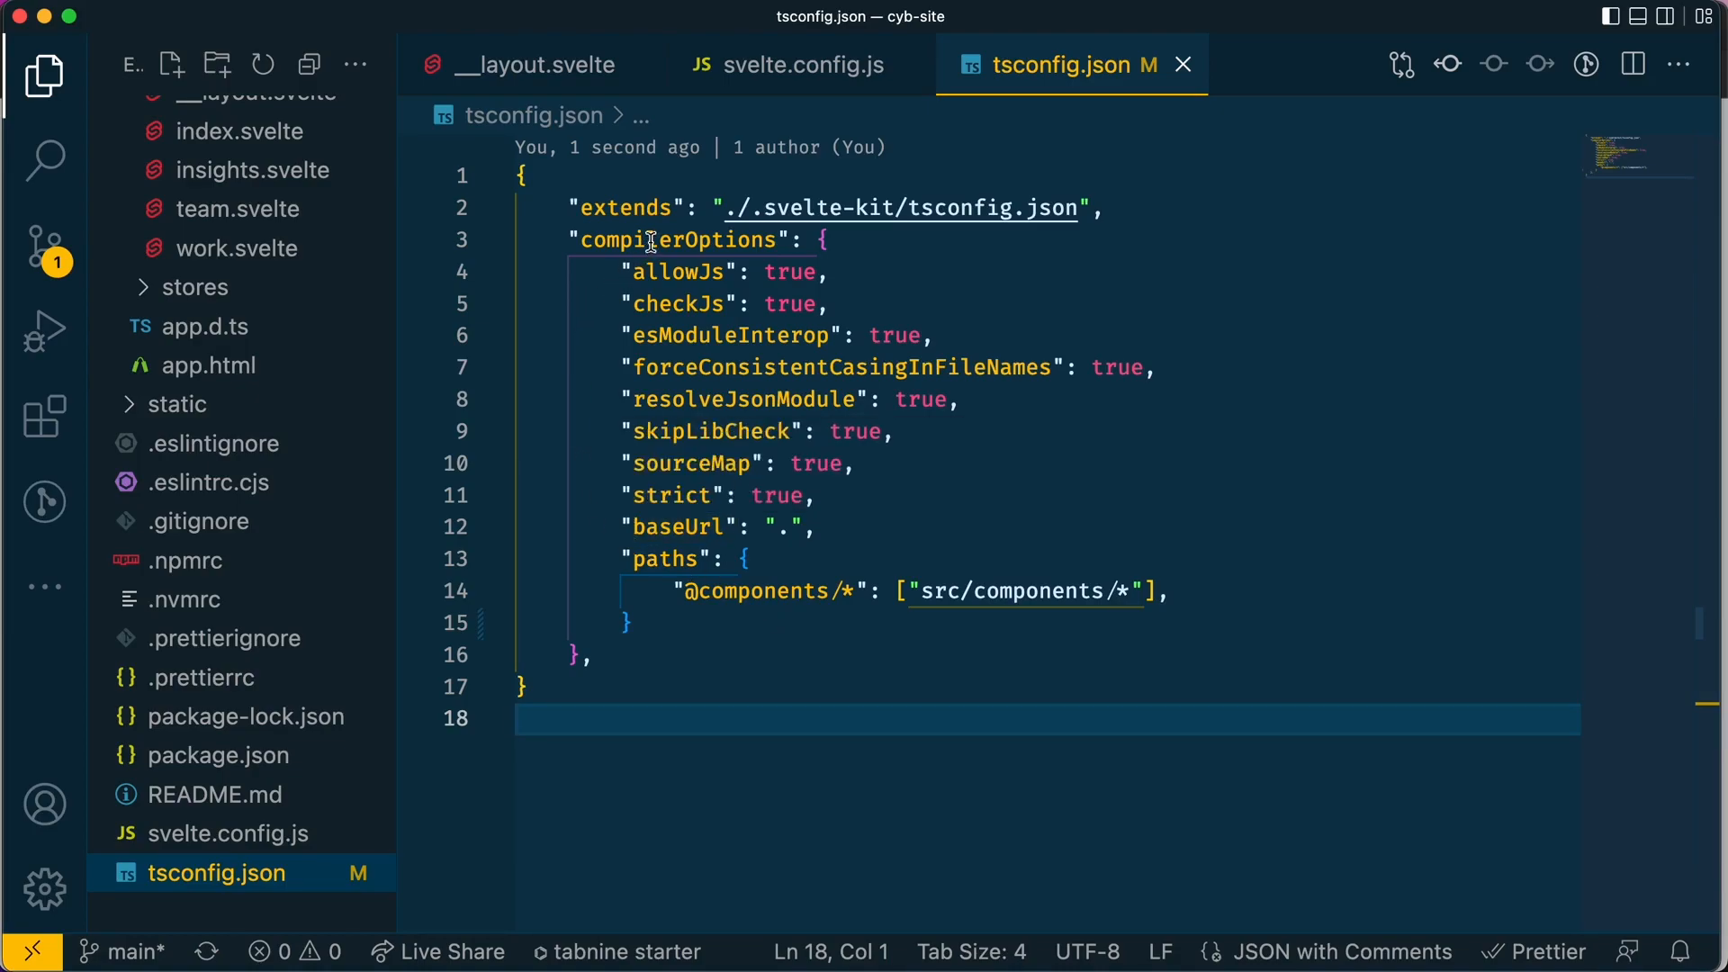
{"action": "double_click", "coordinate": [681, 239]}
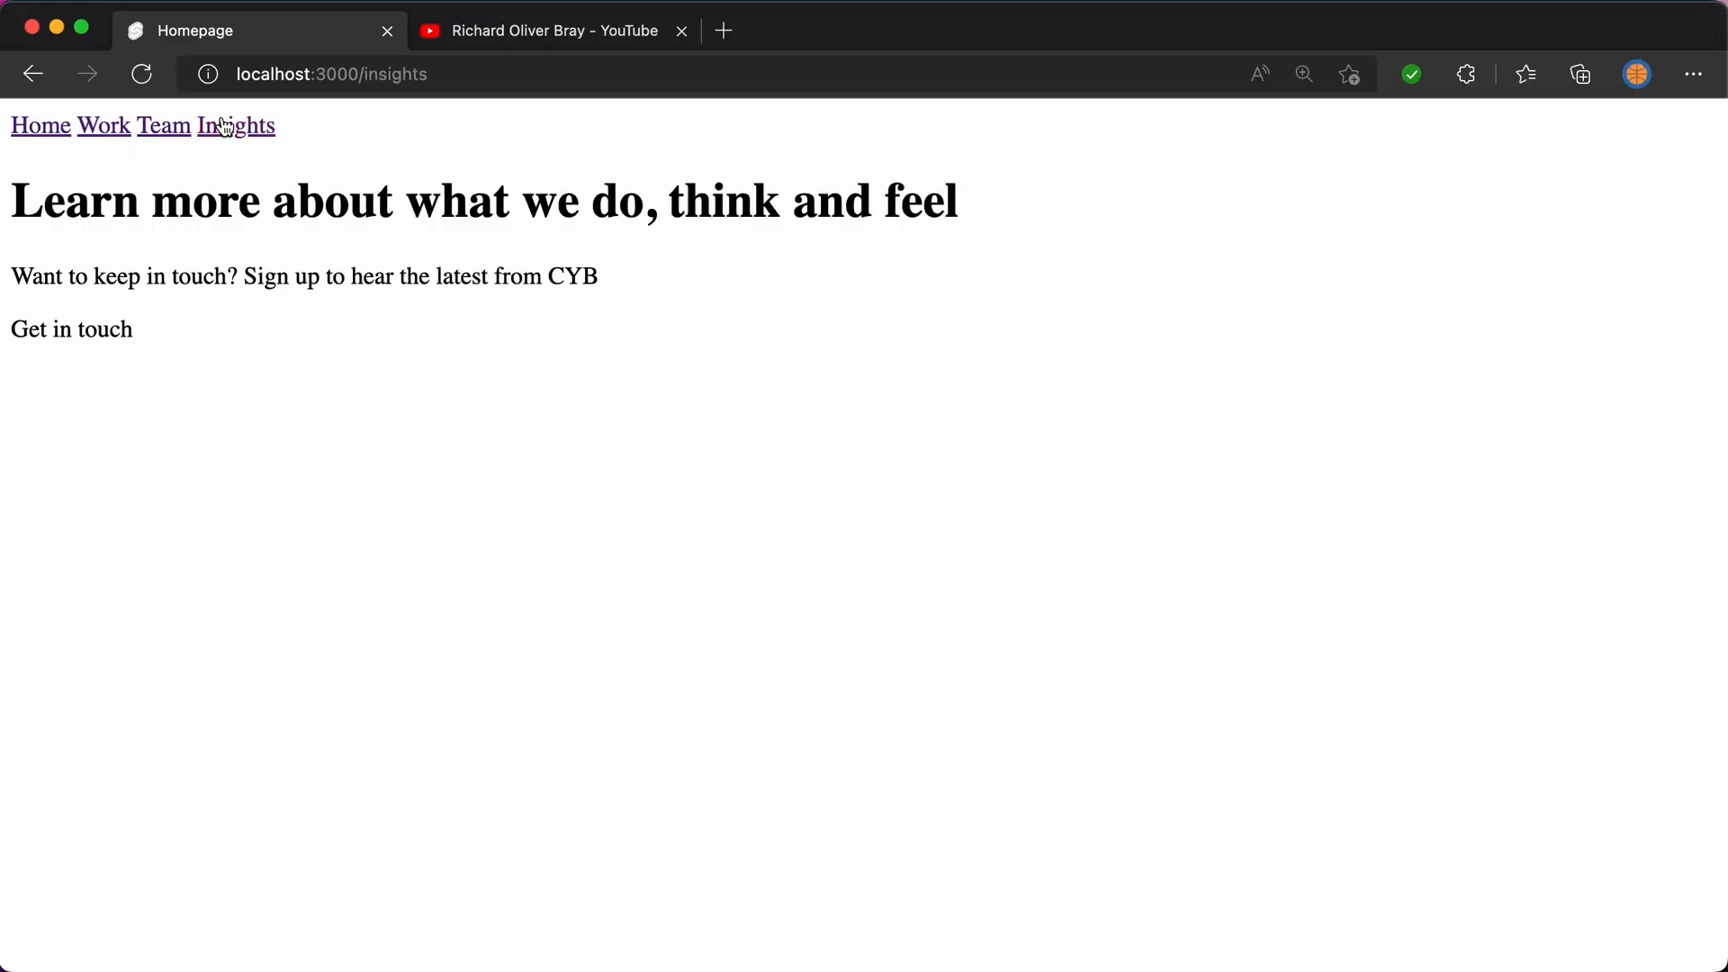
Step: Navigate the localhost:3000 site to the Work page, 'Who we've worked with'
{"action": "left_click", "coordinate": [103, 124]}
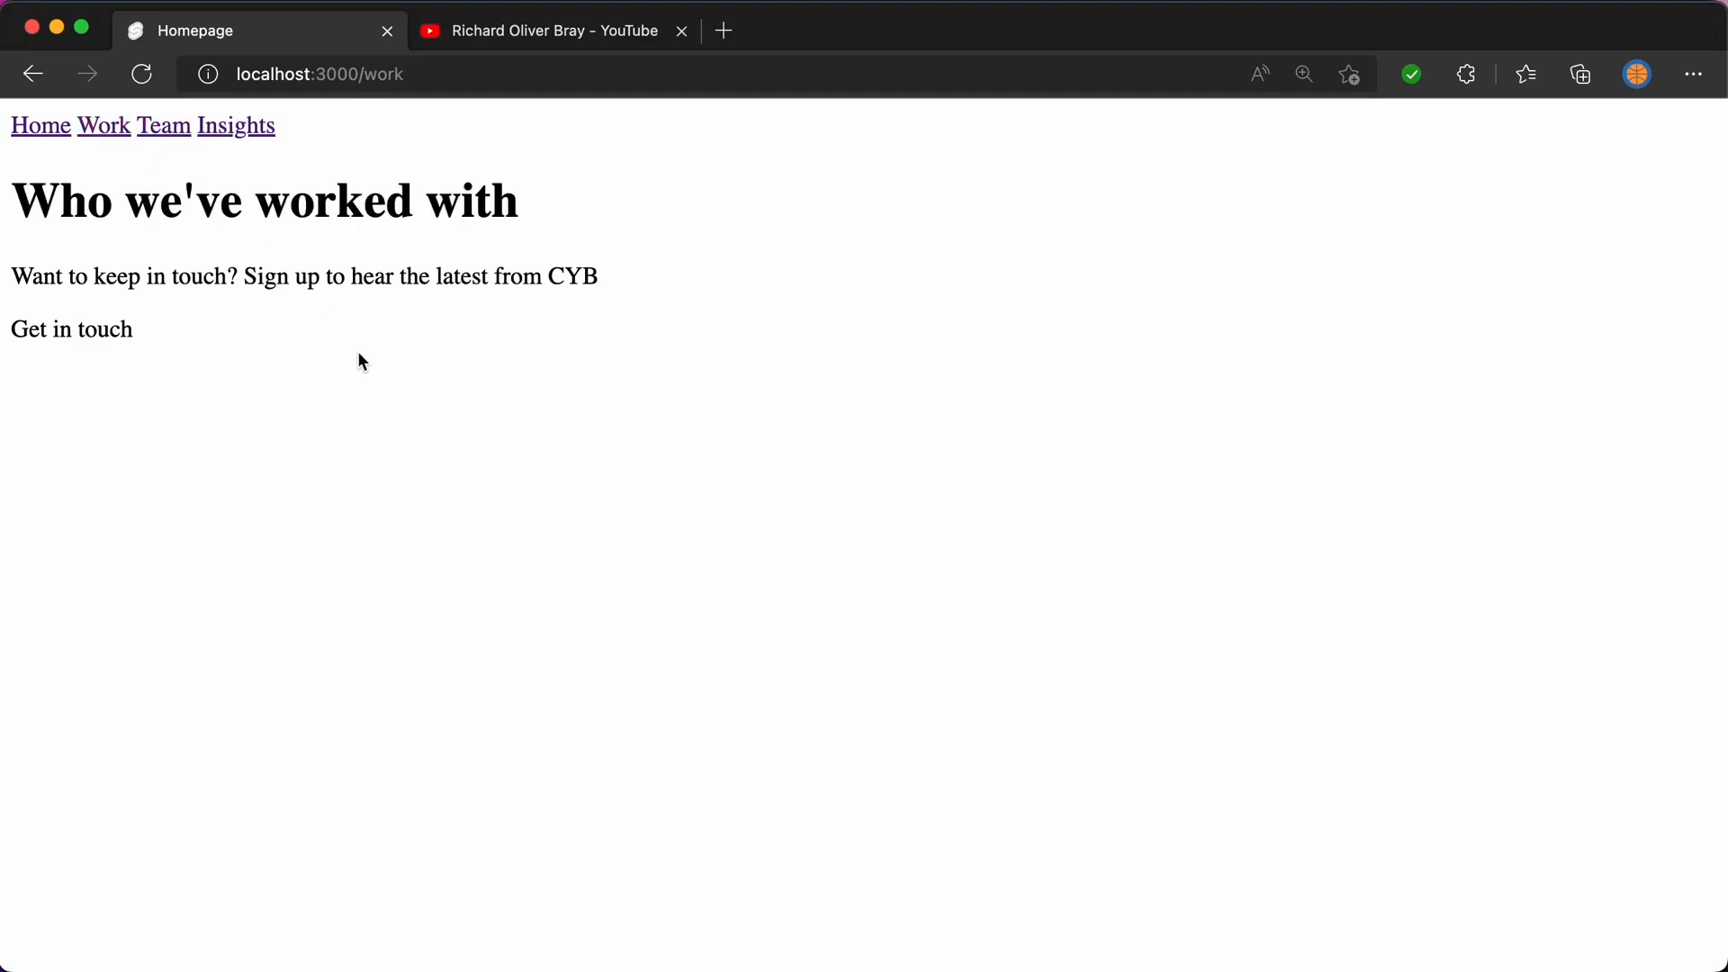